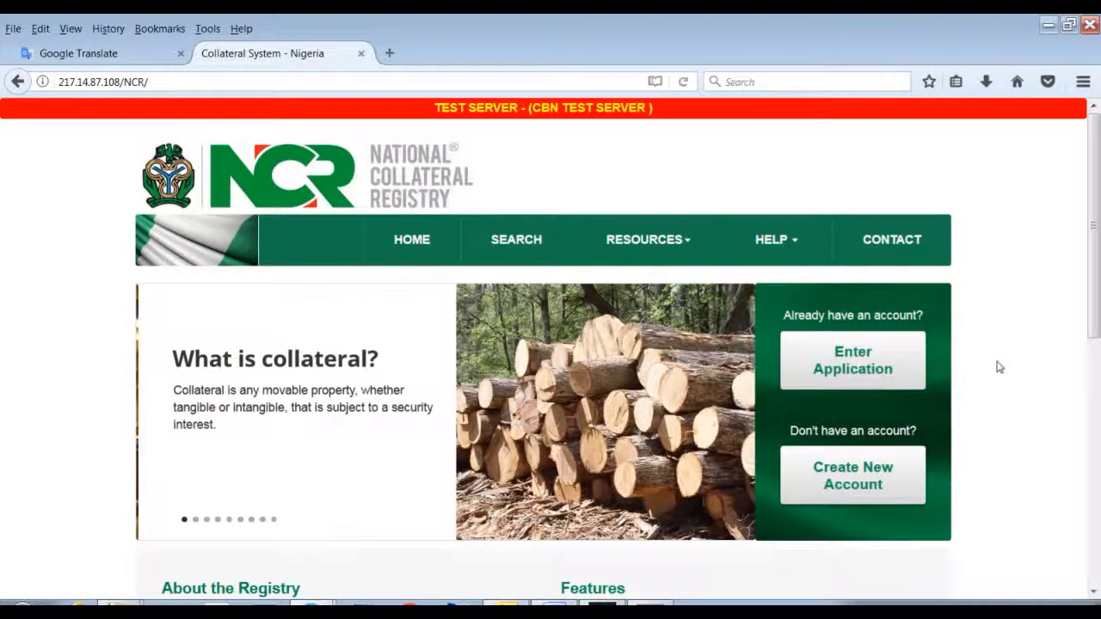
mouse_move(853, 360)
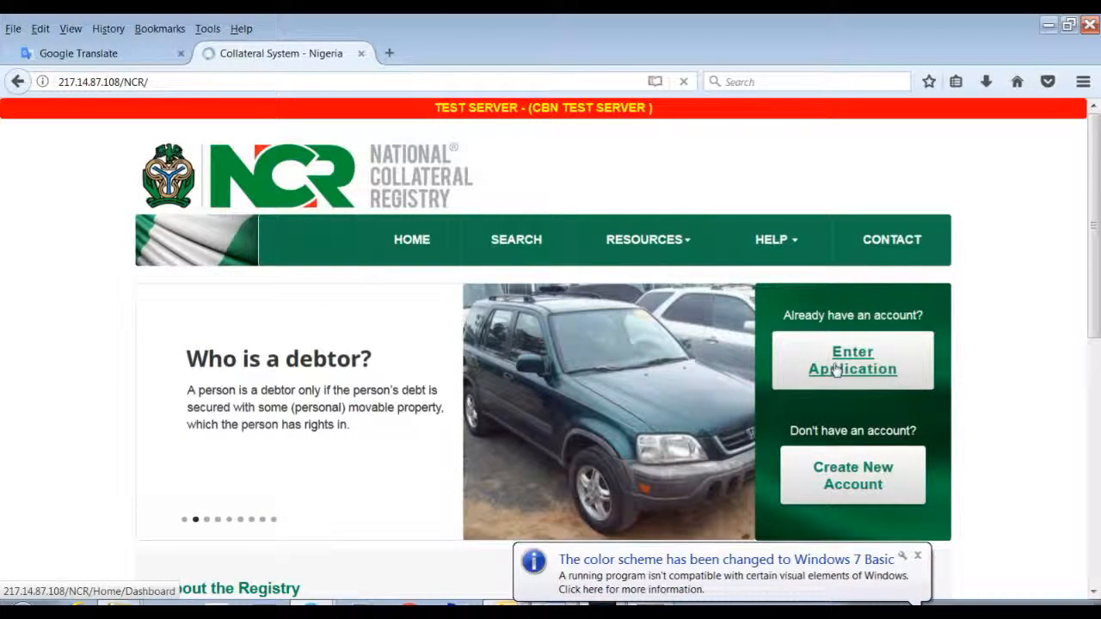
Enter the registry application from the home page and land on the Dashboard
left_click(853, 359)
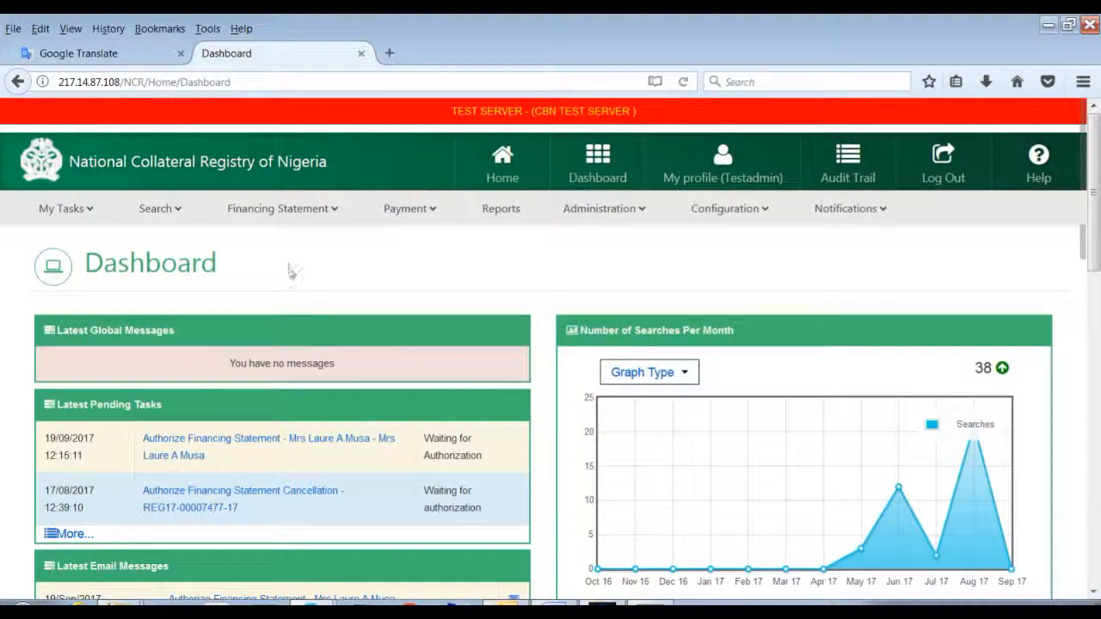
Choose My Financing Statements from the Financing Statement menu and look through the list
left_click(279, 208)
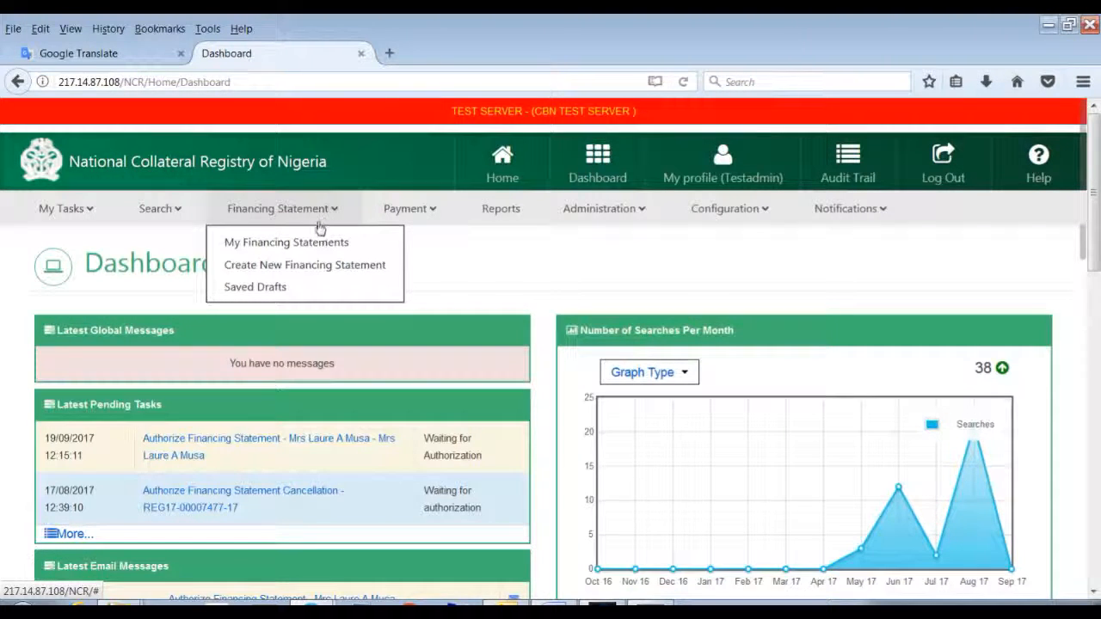
left_click(286, 241)
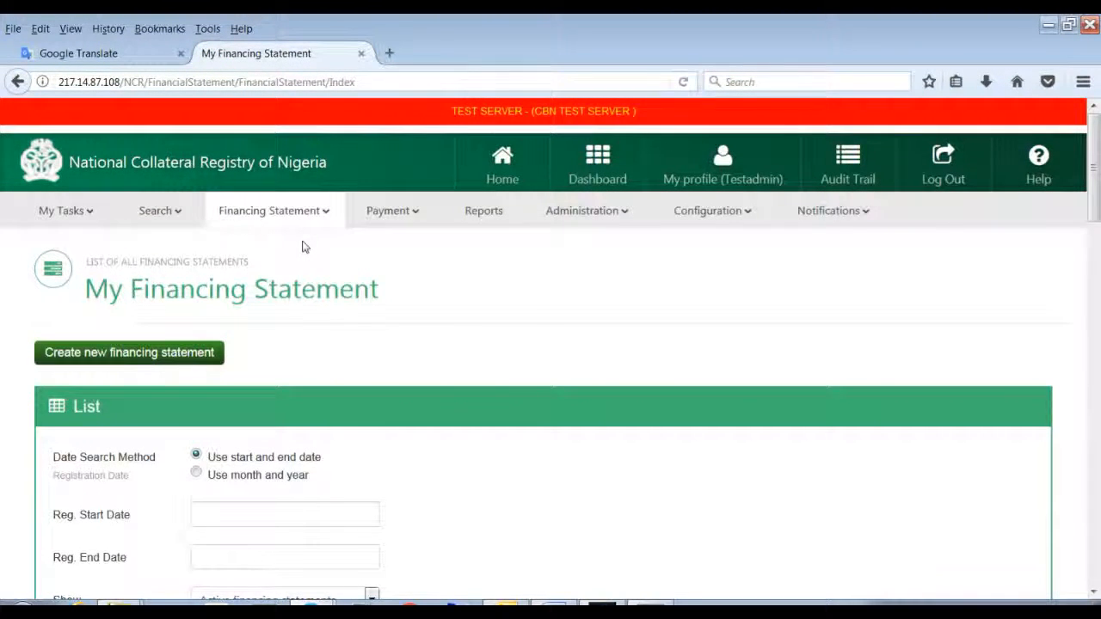
scroll("down", 3)
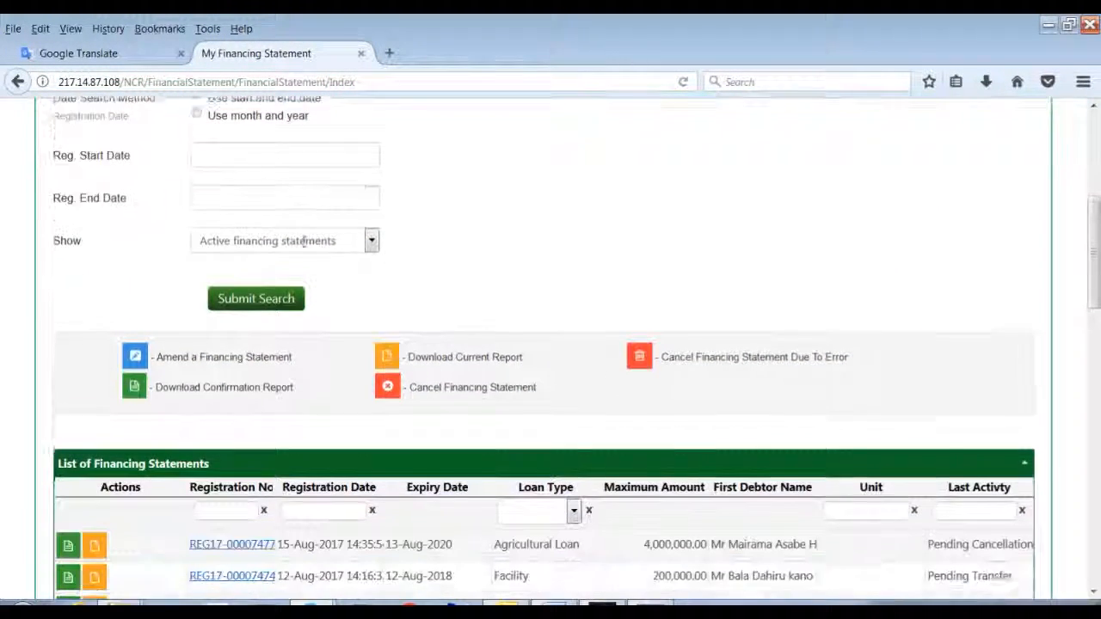
scroll("down", 3)
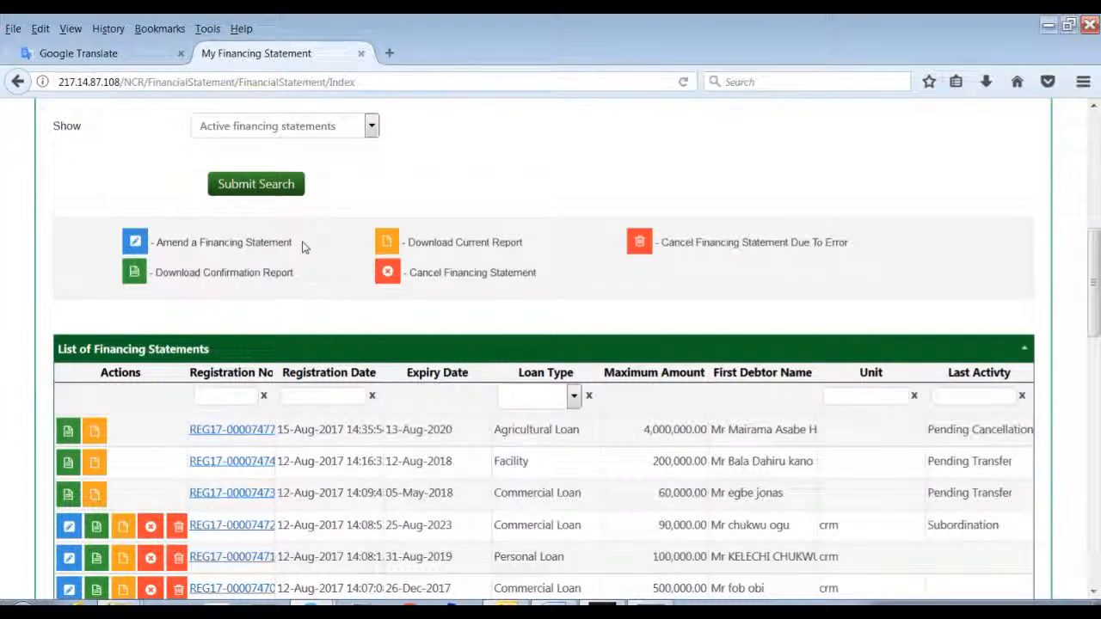
scroll("up", 3)
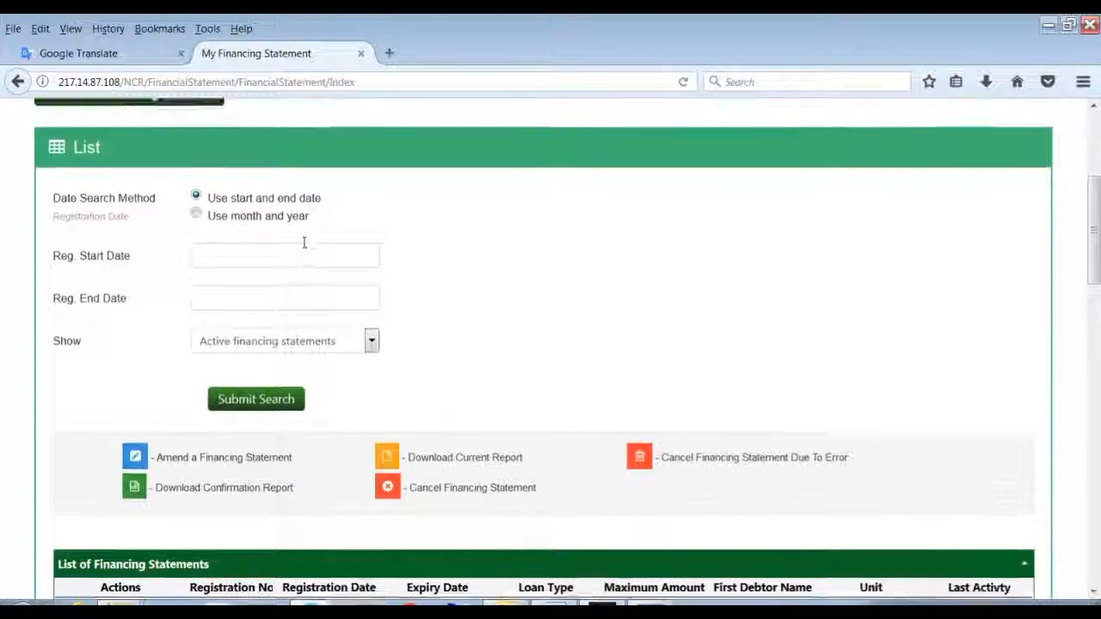
scroll("up", 3)
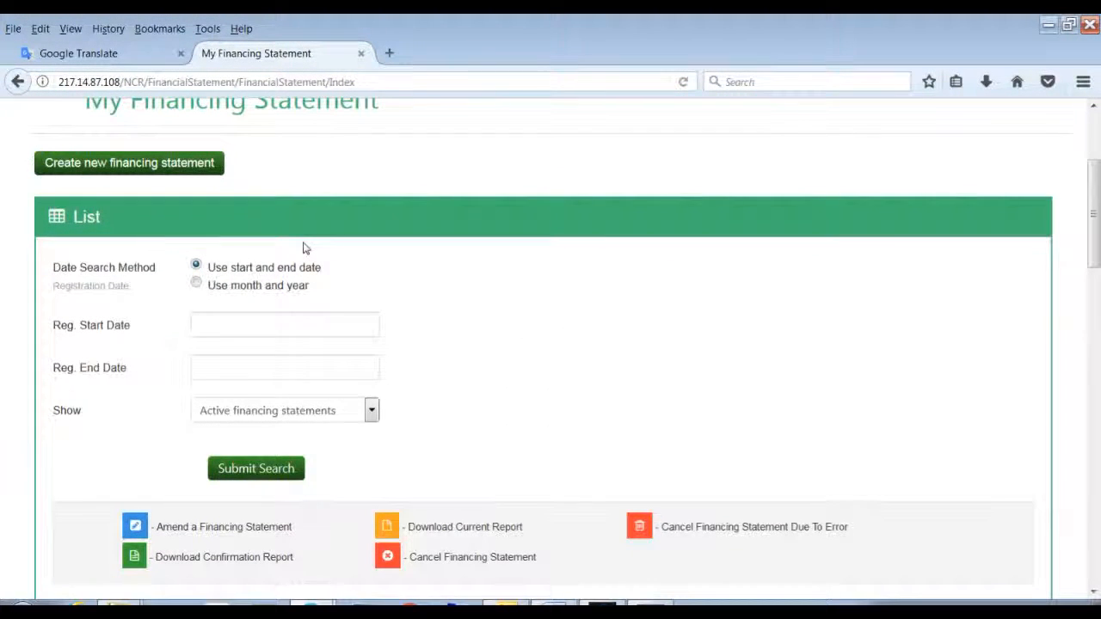
mouse_move(240, 289)
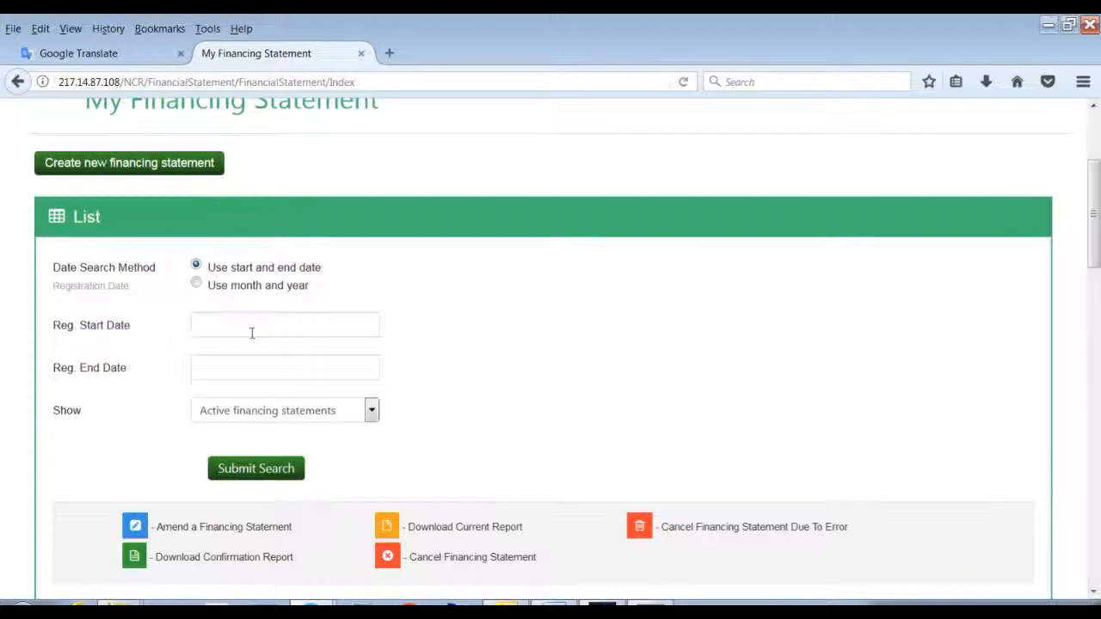
Set Reg. Start and End Date to 12/Aug/2017, keeping Show on Active financing statements
left_click(285, 323)
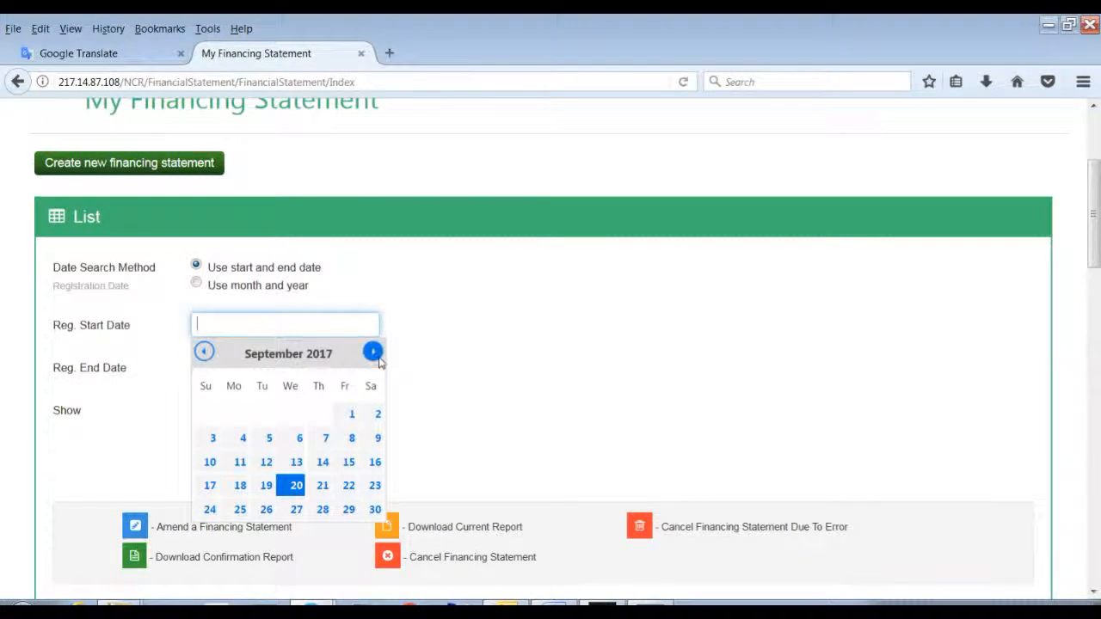
mouse_move(372, 351)
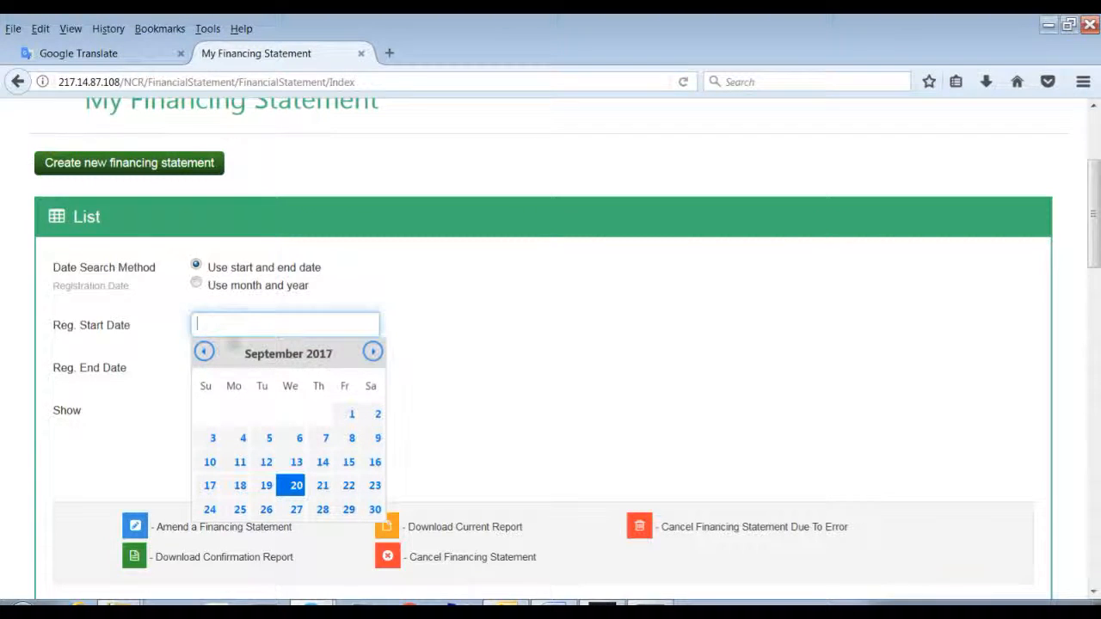
left_click(203, 351)
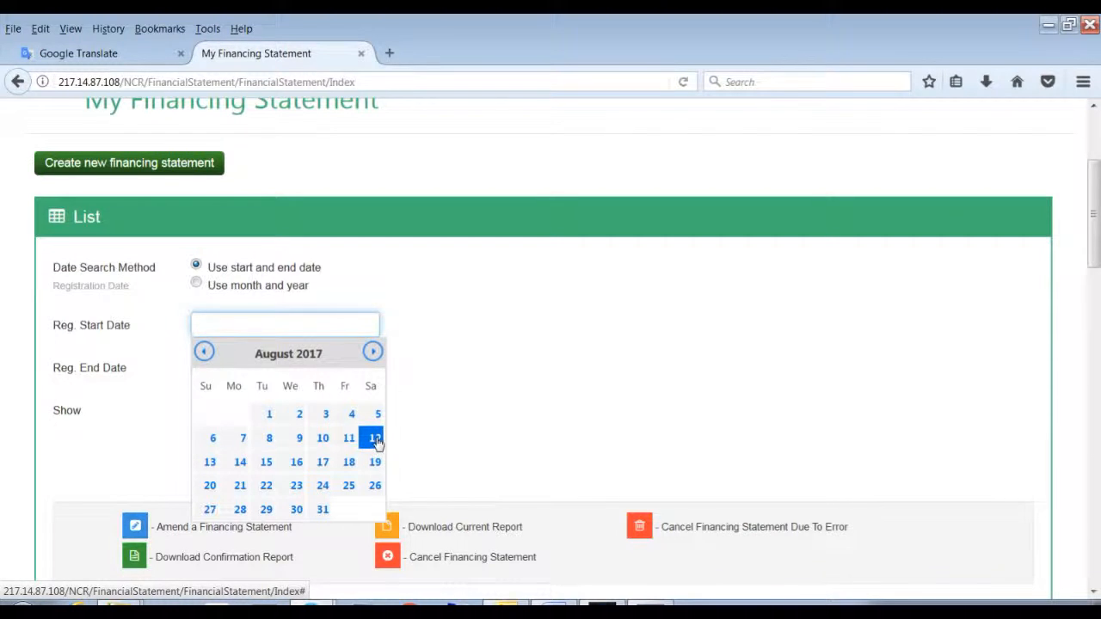
left_click(371, 438)
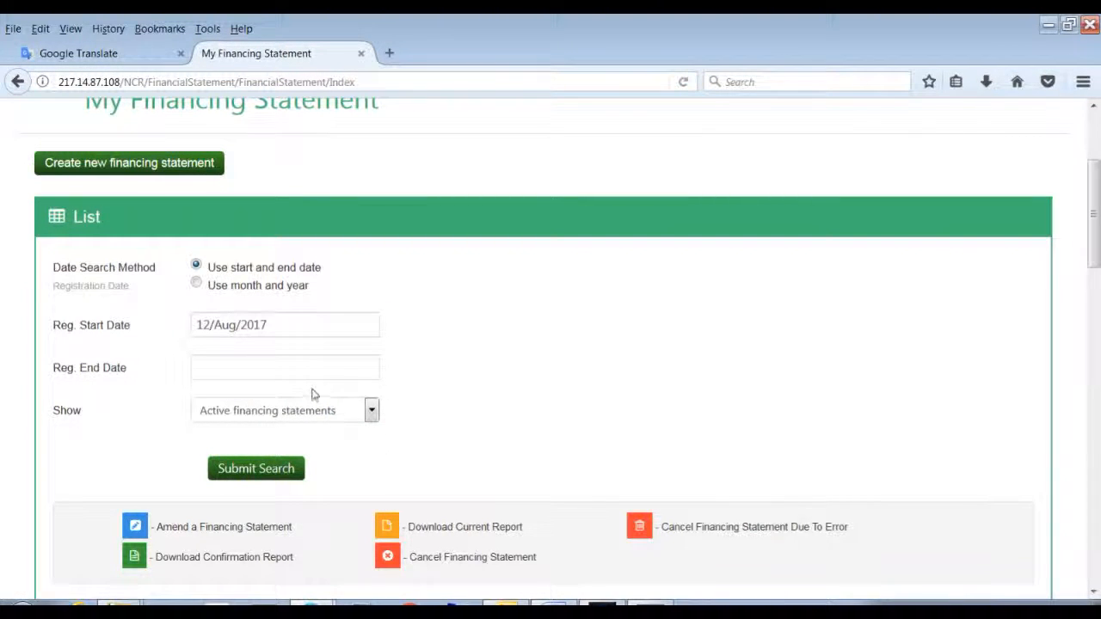
left_click(286, 368)
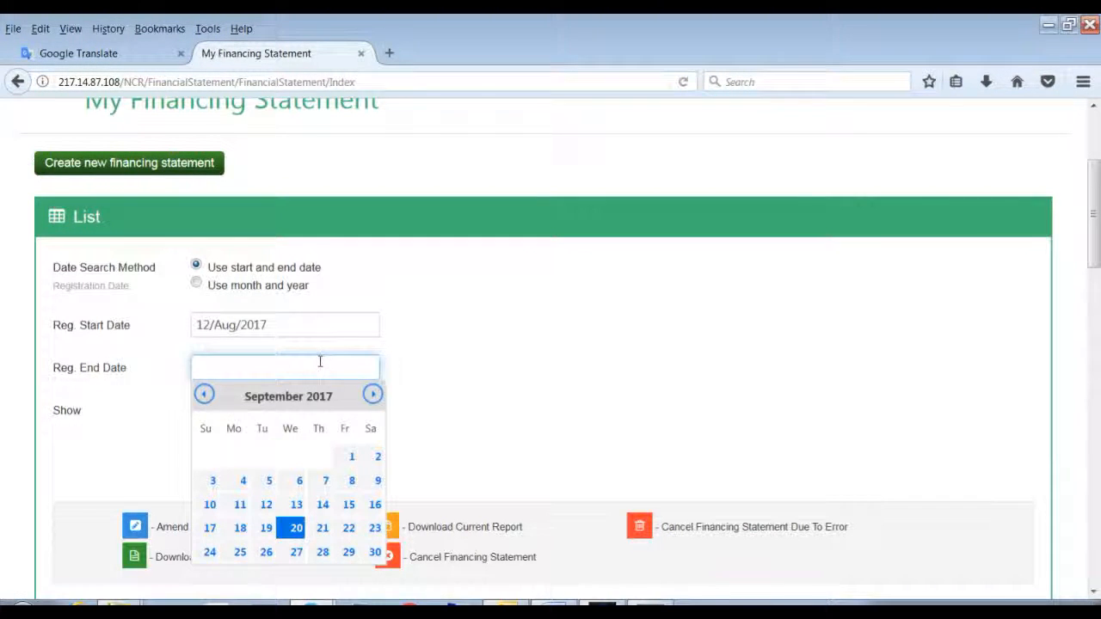
left_click(203, 394)
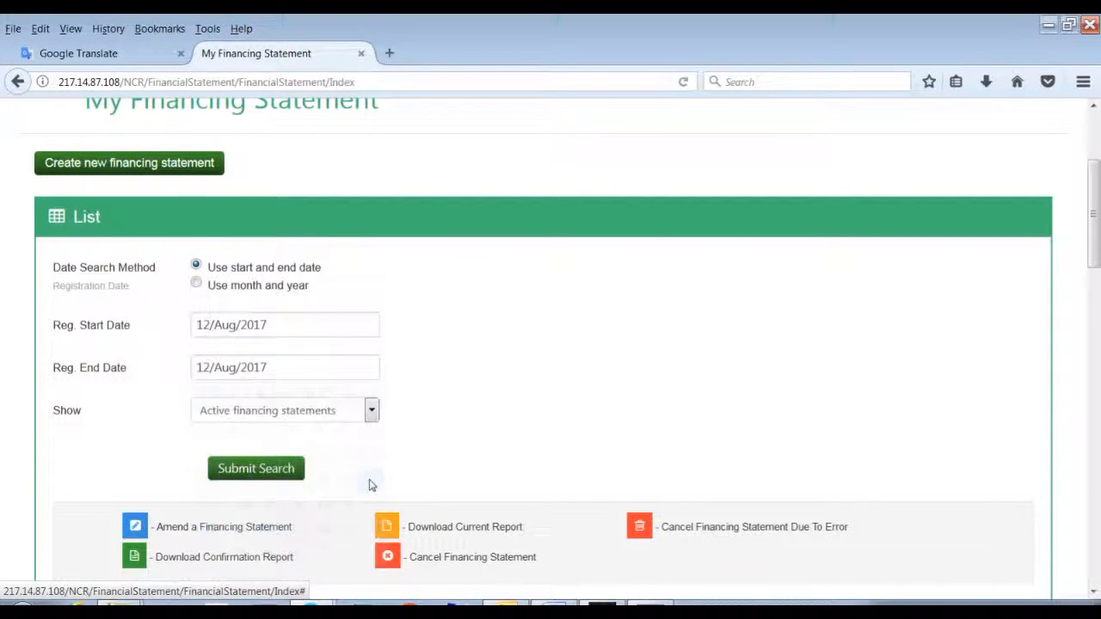
left_click(372, 409)
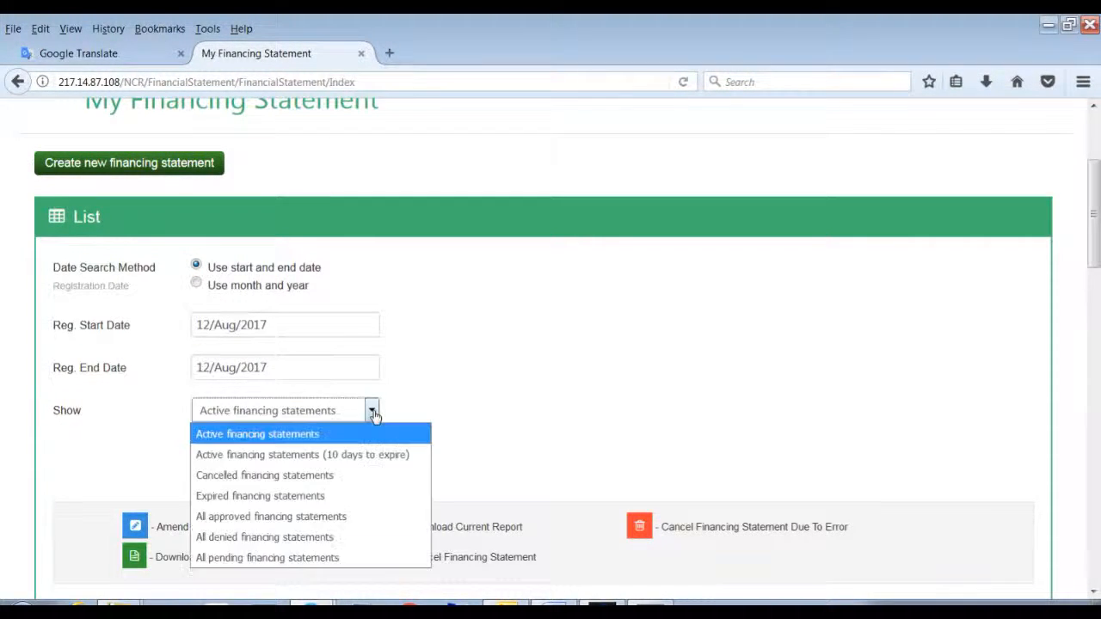
mouse_move(296, 557)
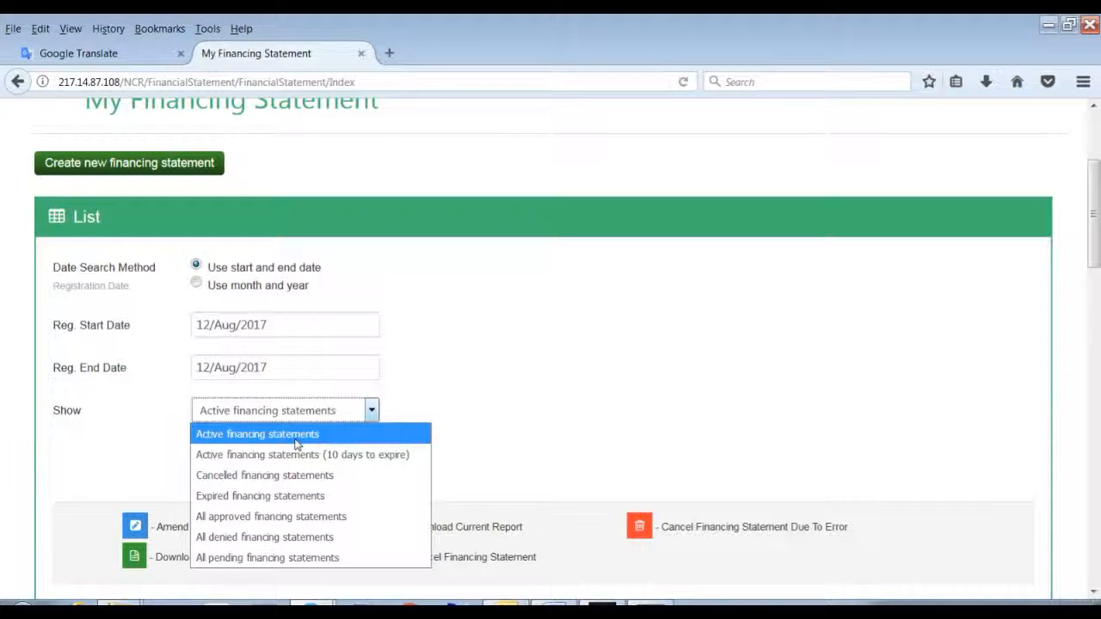
left_click(258, 433)
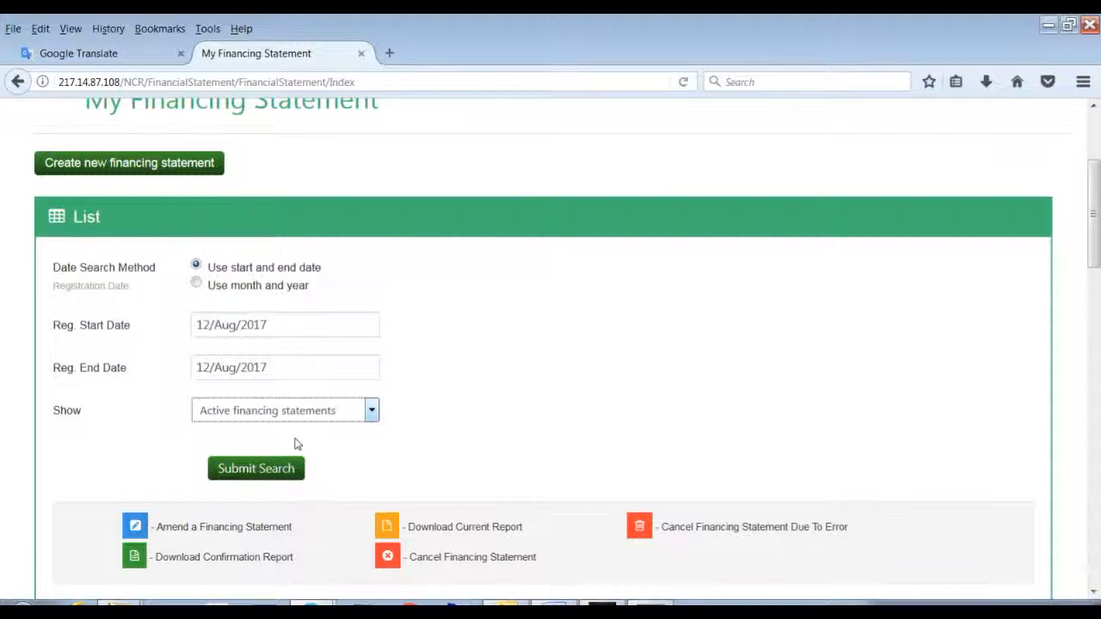
mouse_move(255, 468)
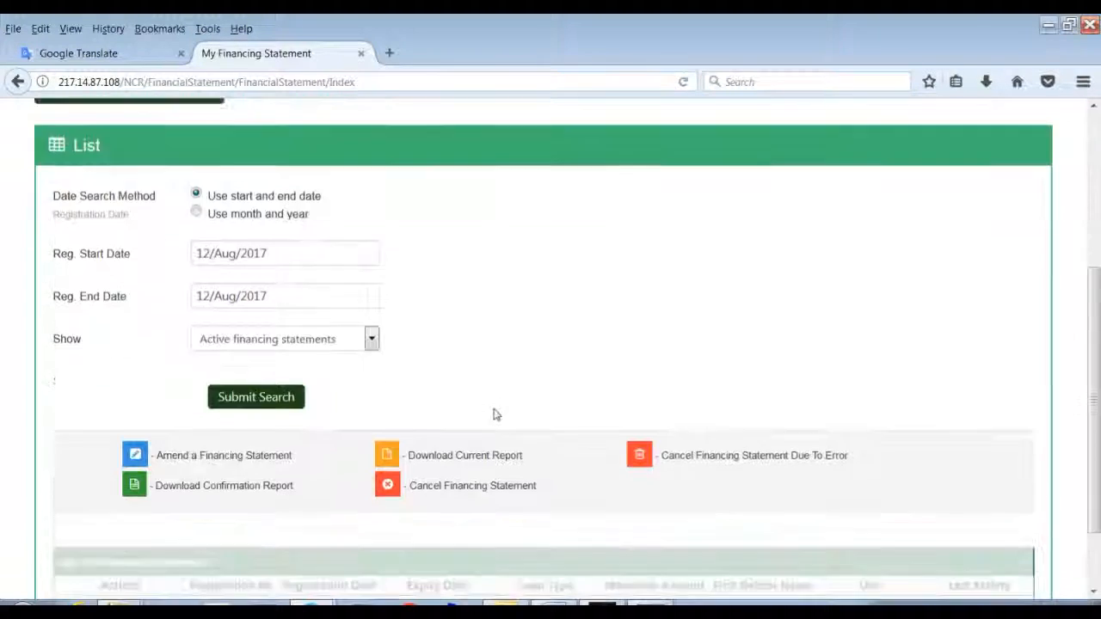
Submit the search and view the financing statements registered on 12-Aug-2017
left_click(254, 396)
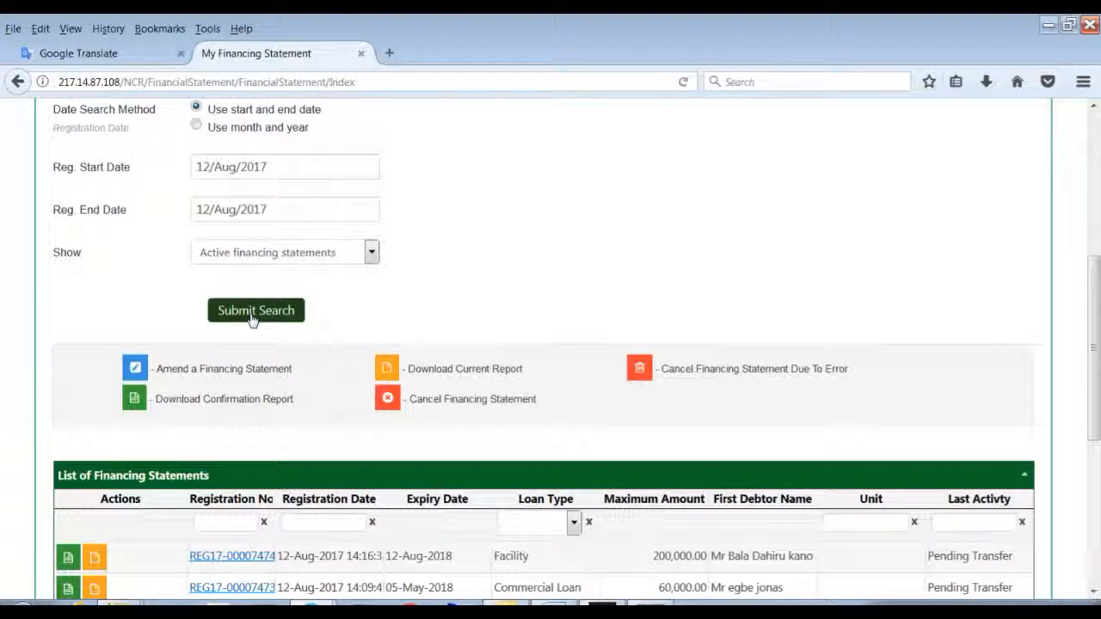
scroll("up", 3)
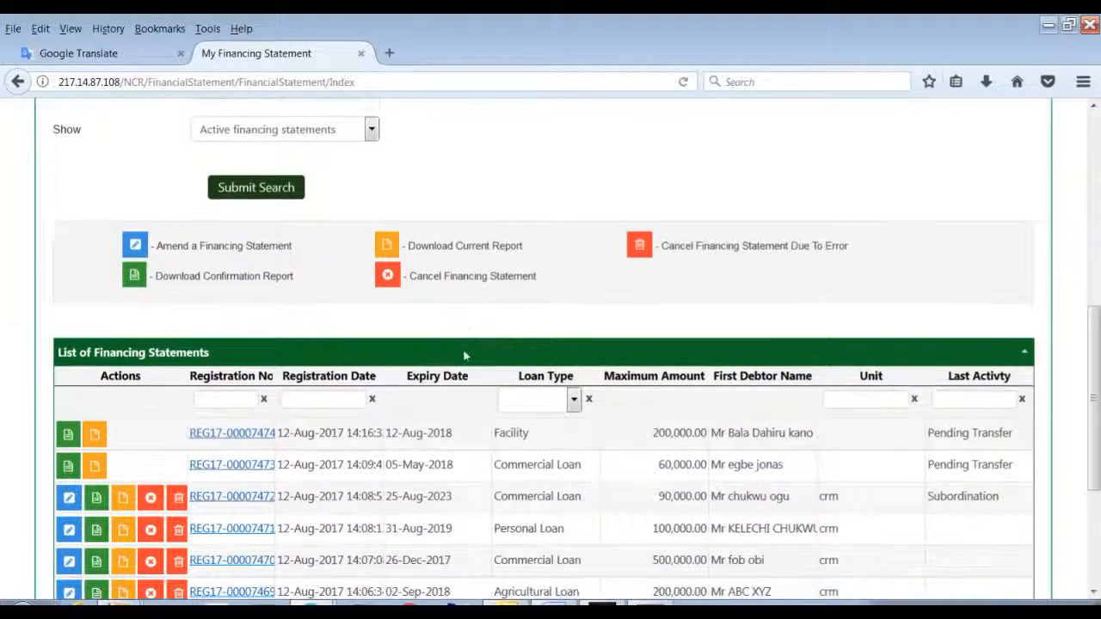
scroll("down", 3)
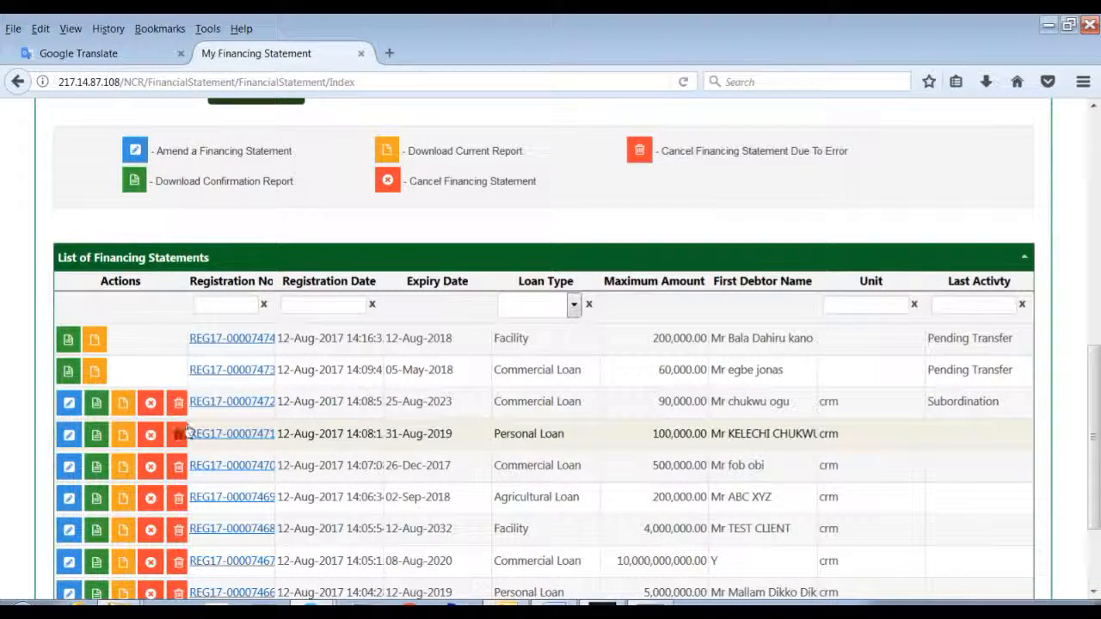
mouse_move(318, 420)
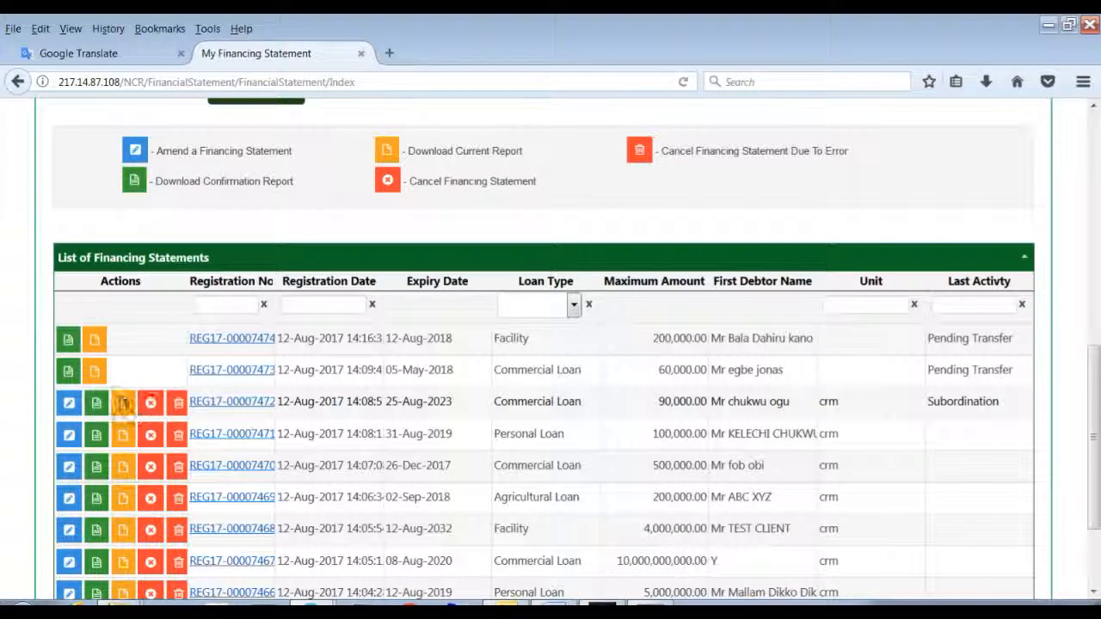
mouse_move(69, 403)
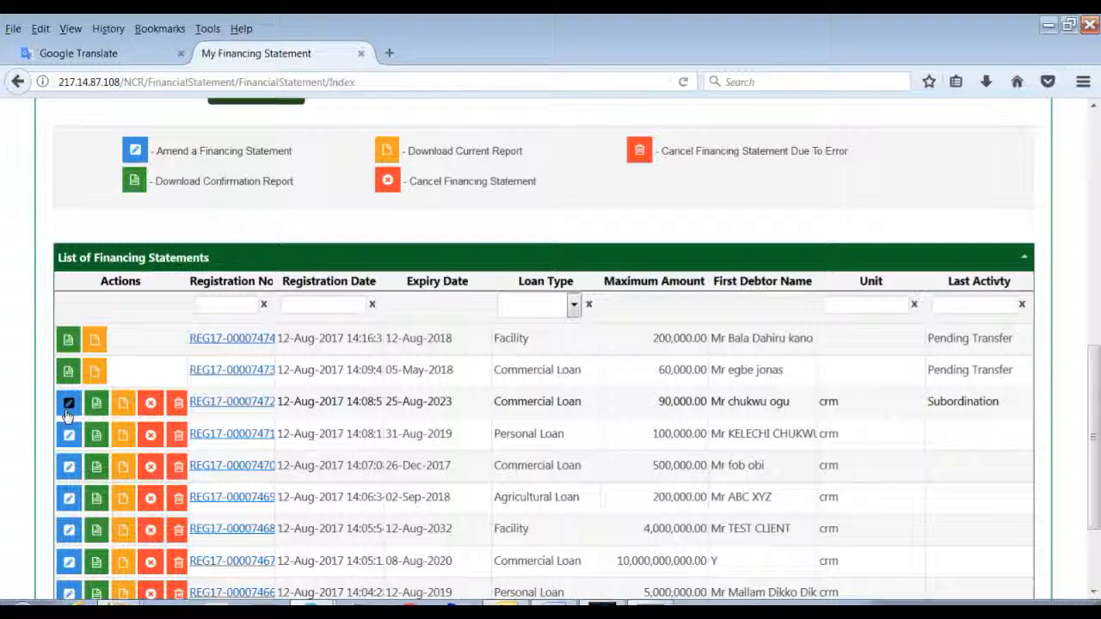
left_click(69, 403)
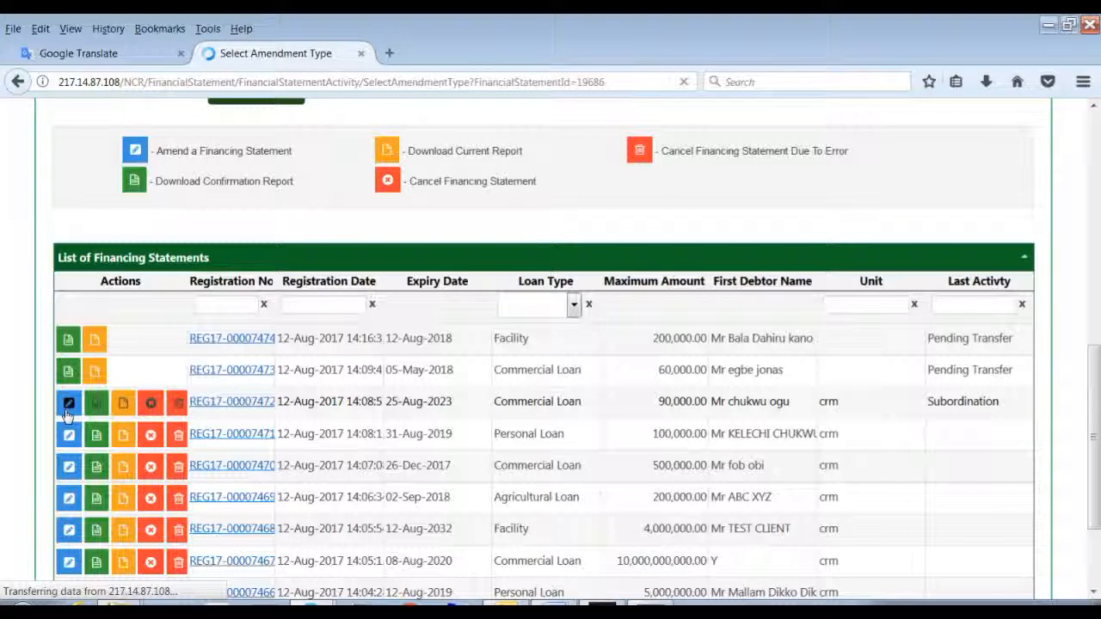
left_click(69, 403)
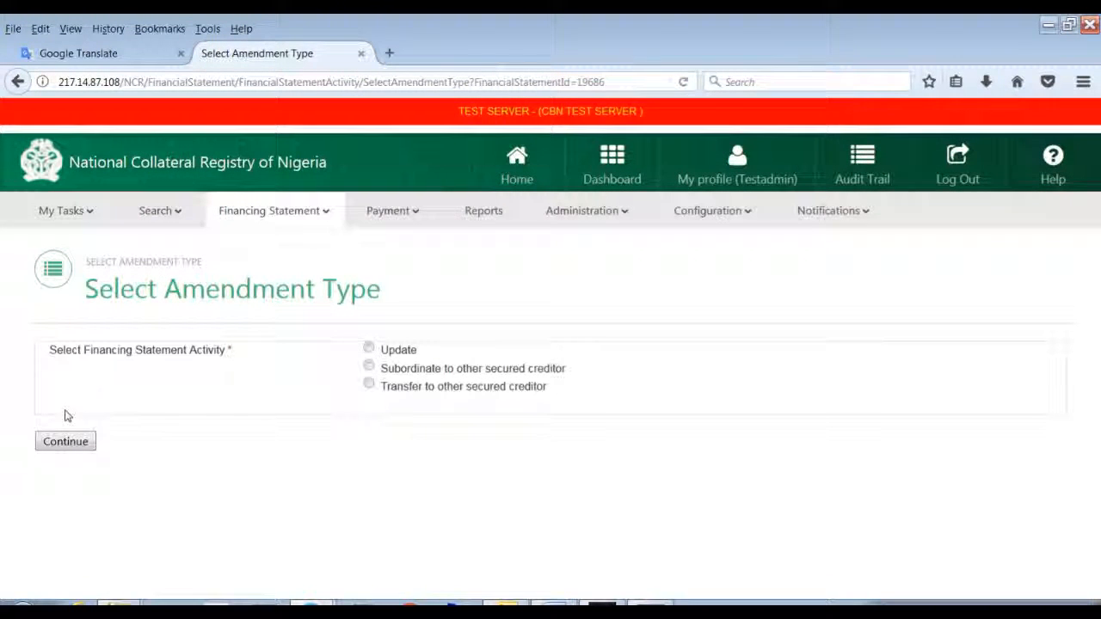
mouse_move(264, 409)
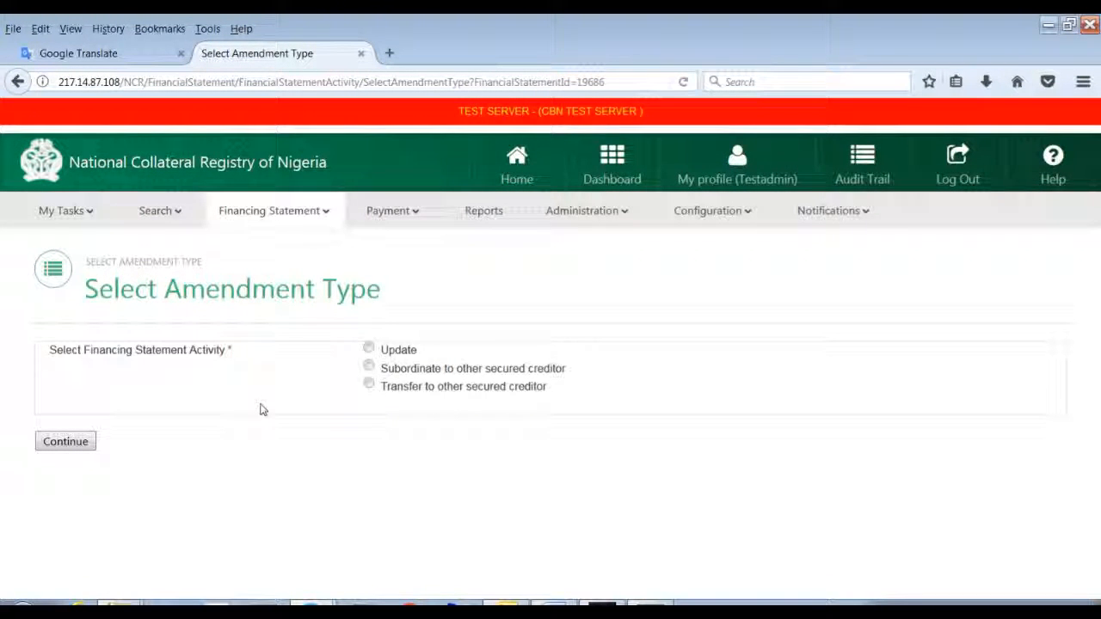
mouse_move(295, 428)
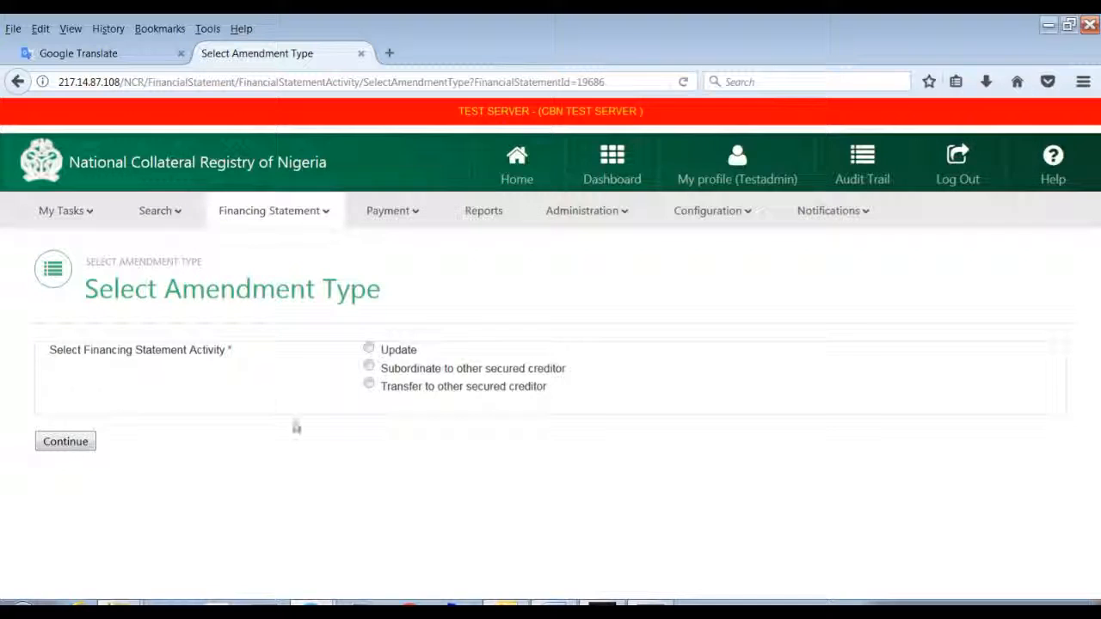
mouse_move(309, 447)
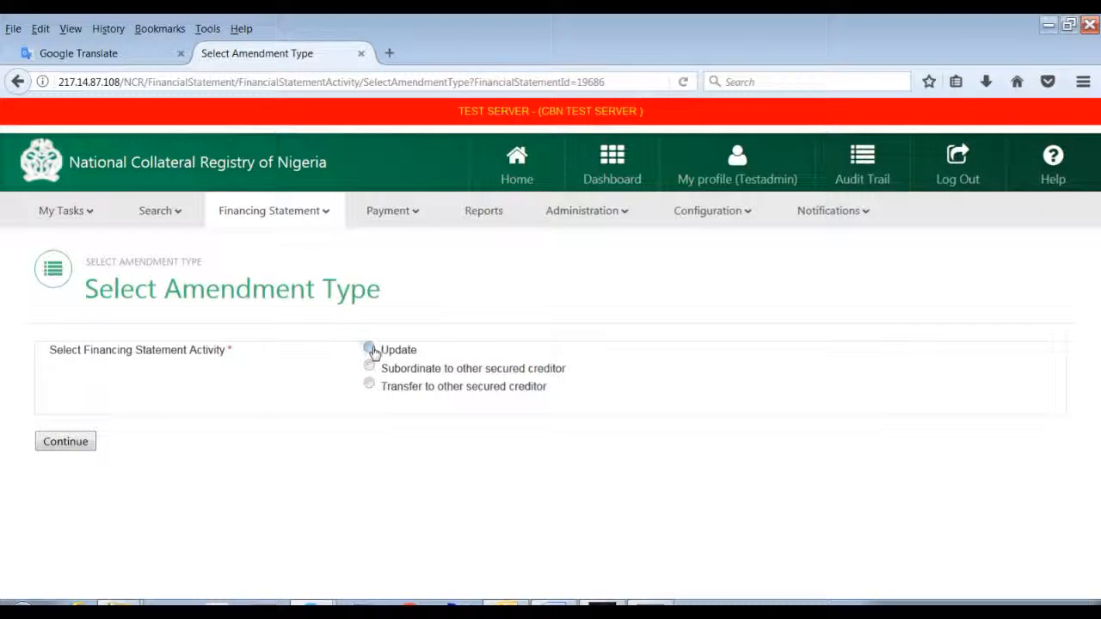
left_click(368, 349)
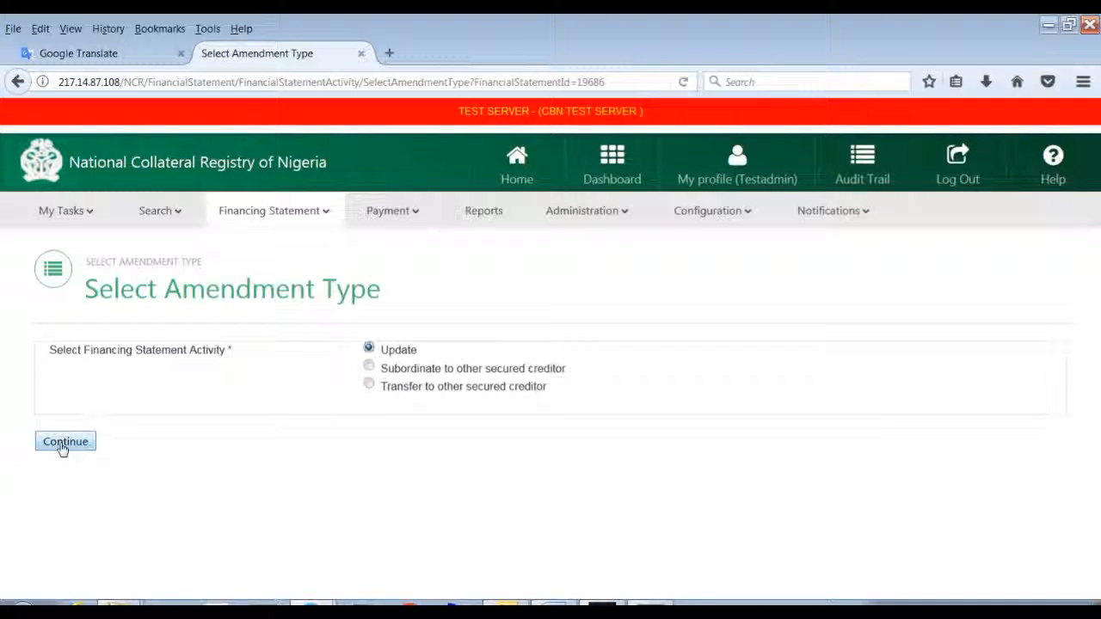
left_click(65, 441)
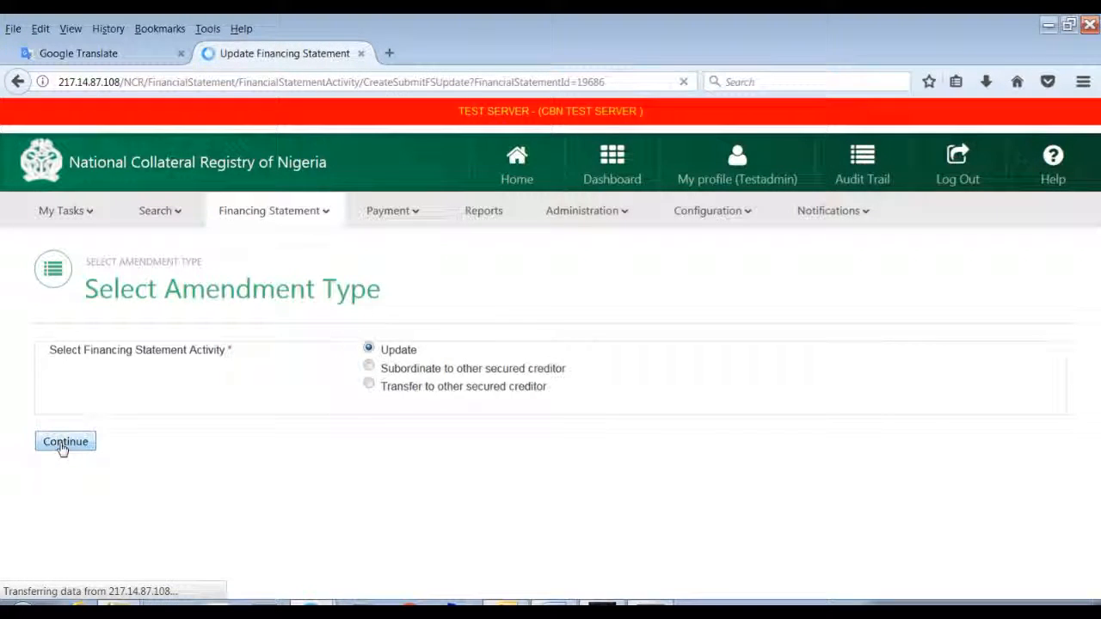
Scroll through Loan Information, Registration Information and Workflow Details on the update form
left_click(66, 440)
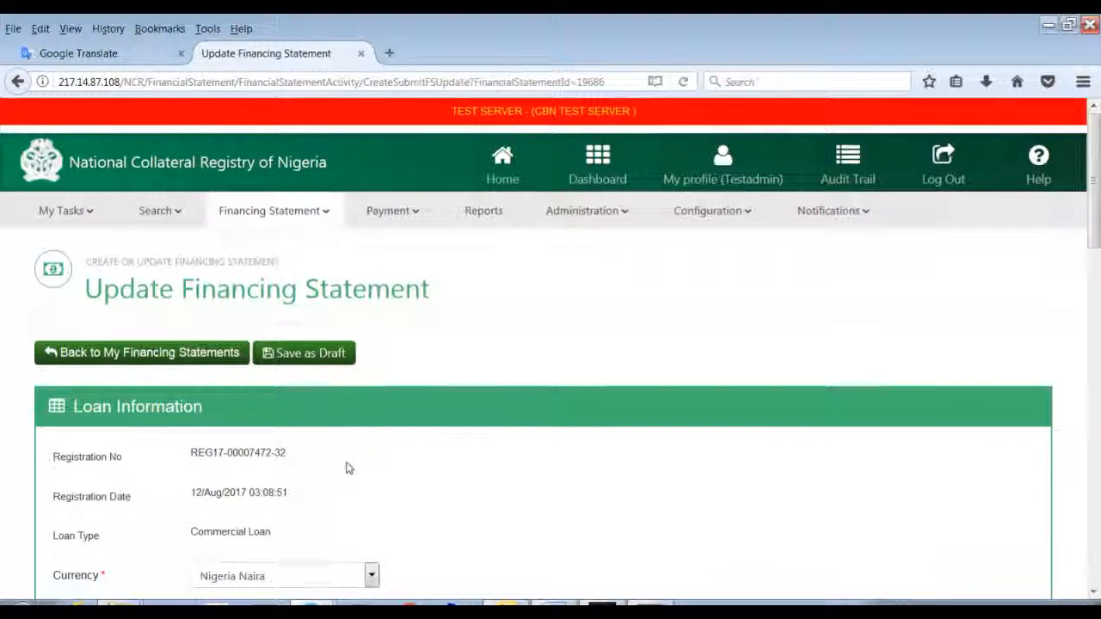
scroll("down", 3)
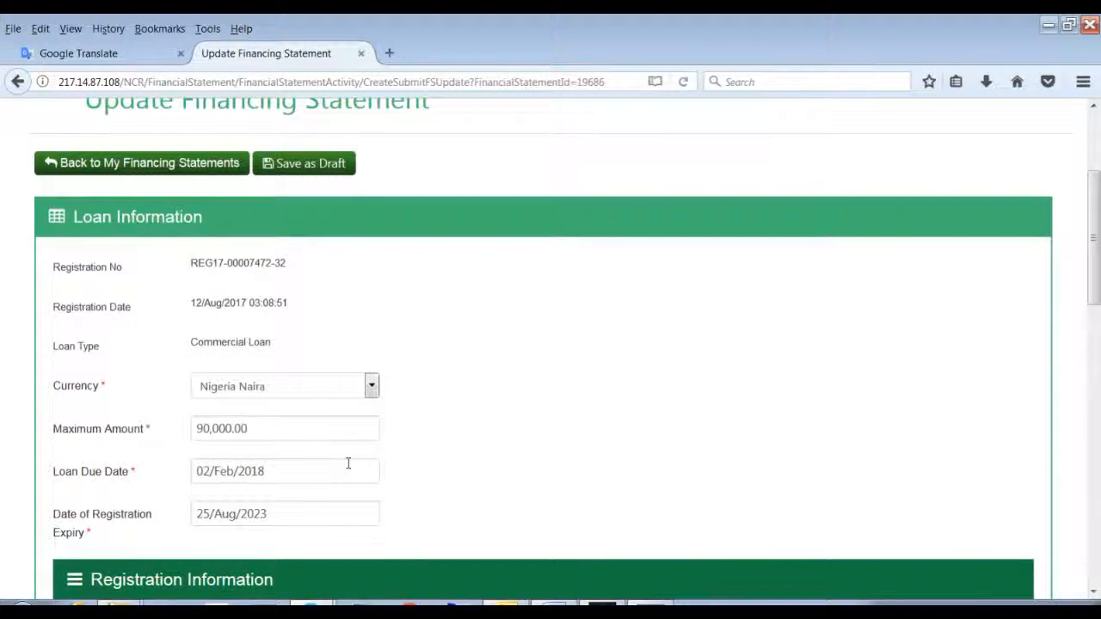
scroll("down", 3)
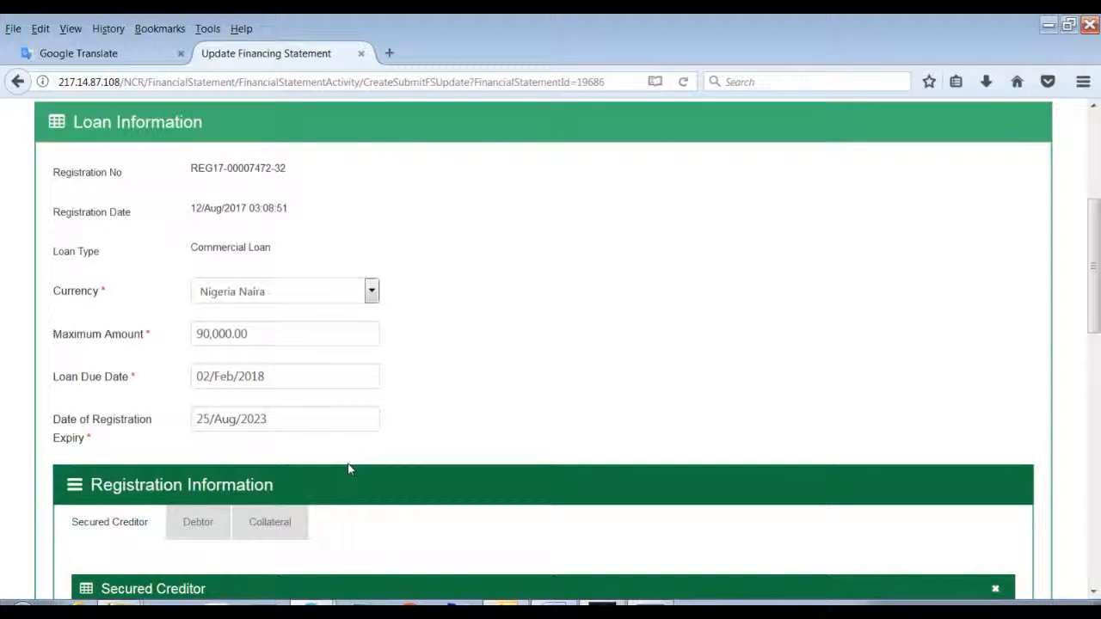
scroll("down", 3)
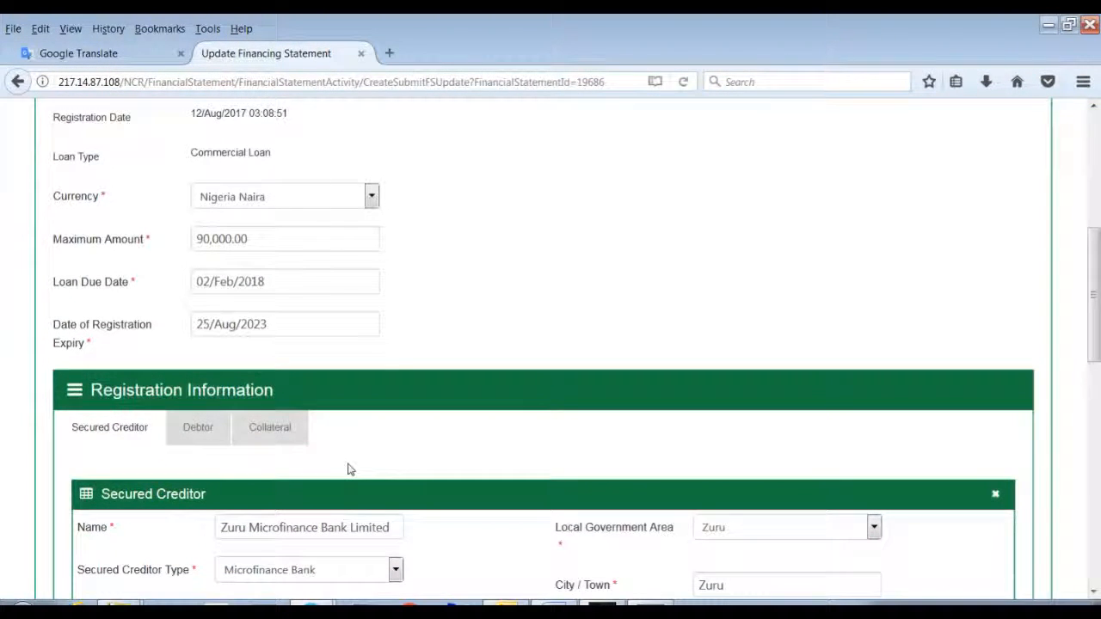
scroll("down", 3)
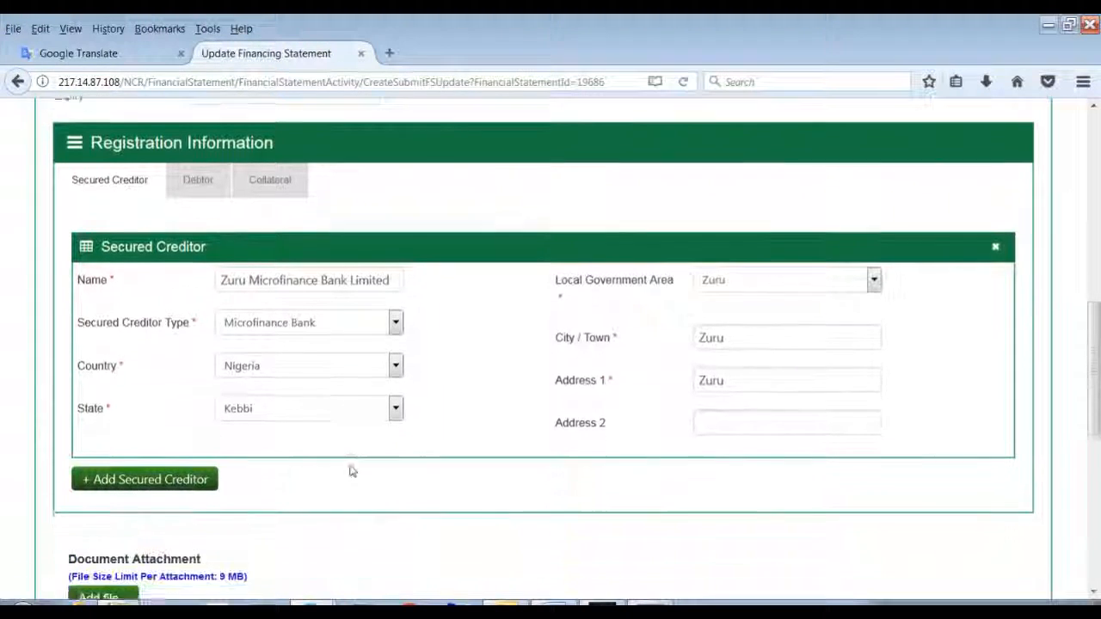
scroll("down", 3)
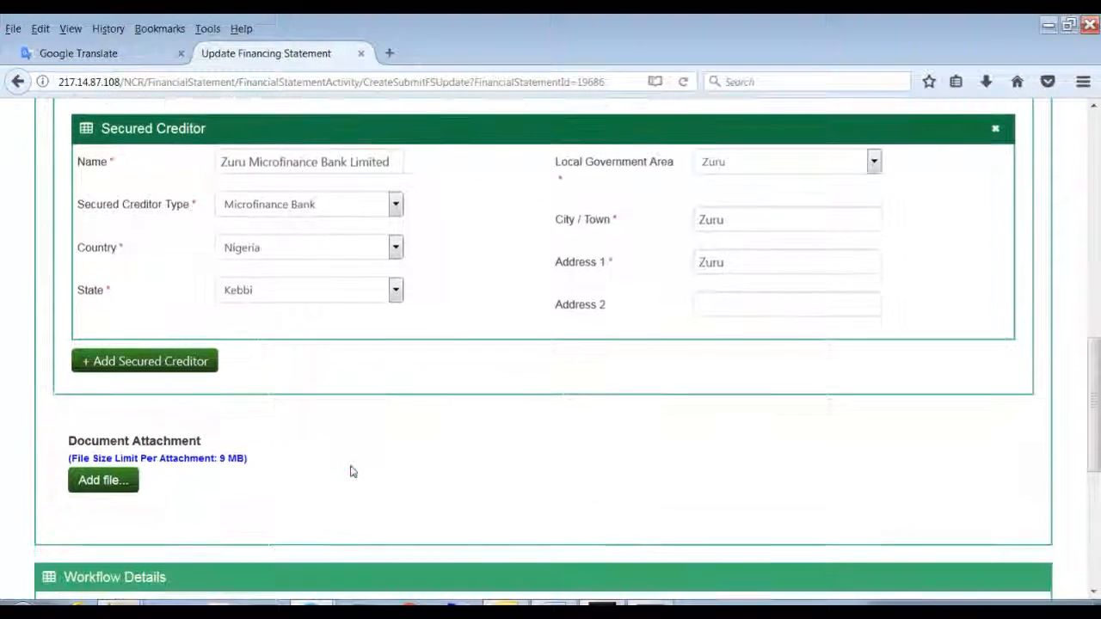
scroll("down", 3)
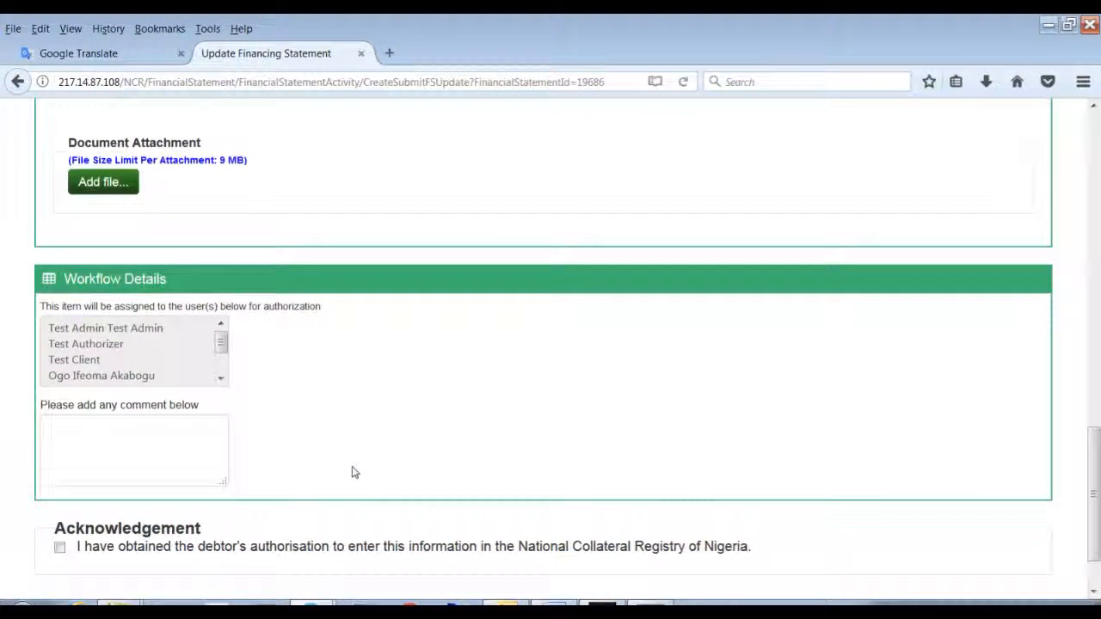
scroll("down", 3)
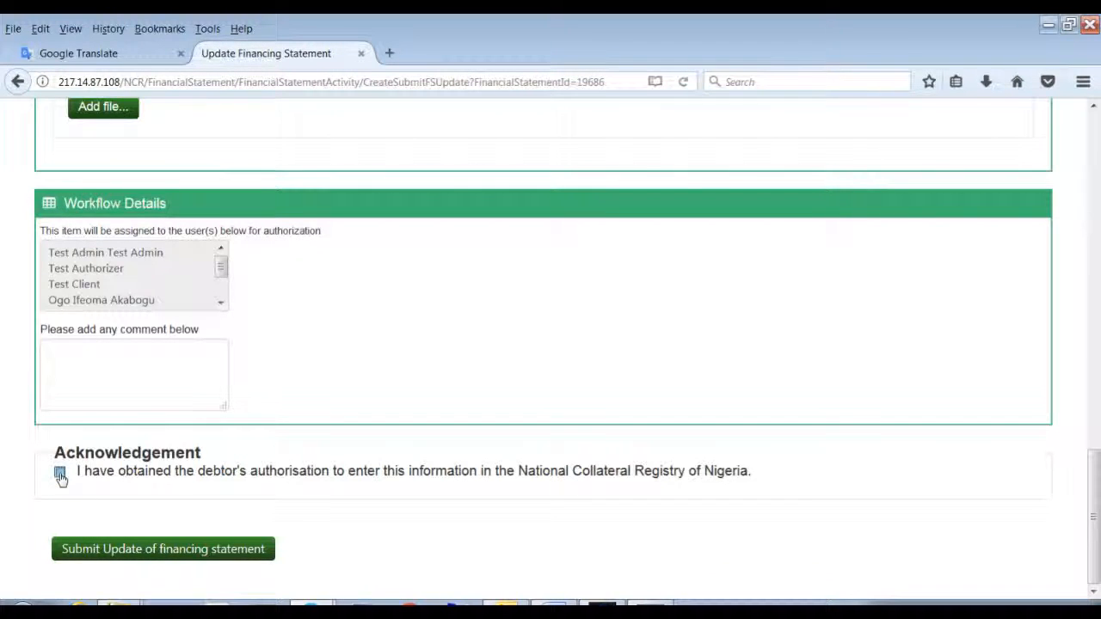
left_click(58, 471)
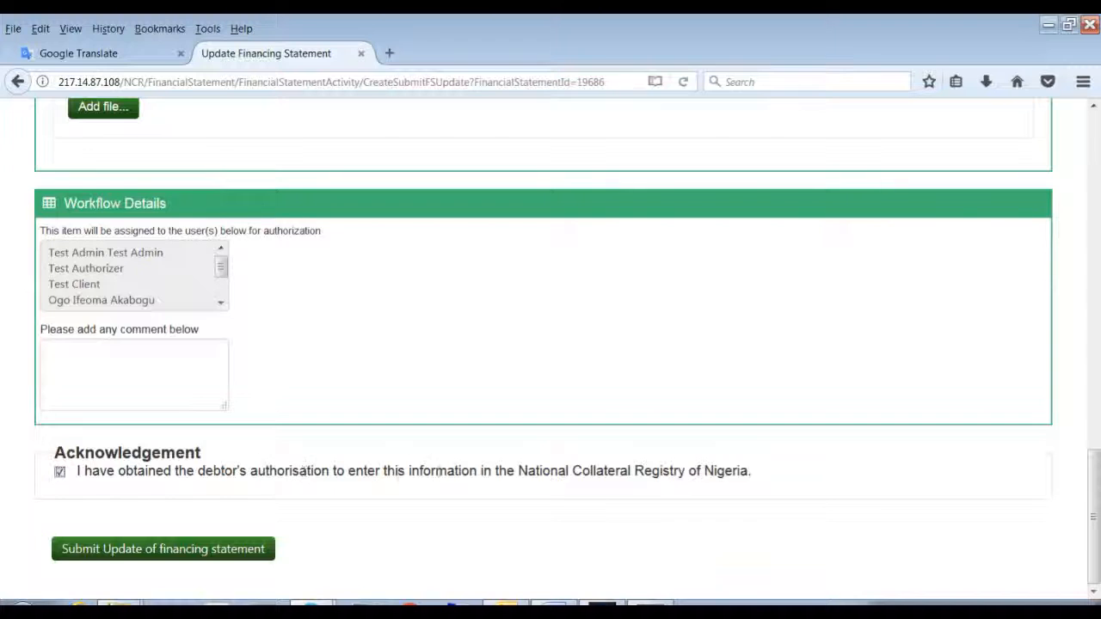
mouse_move(755, 488)
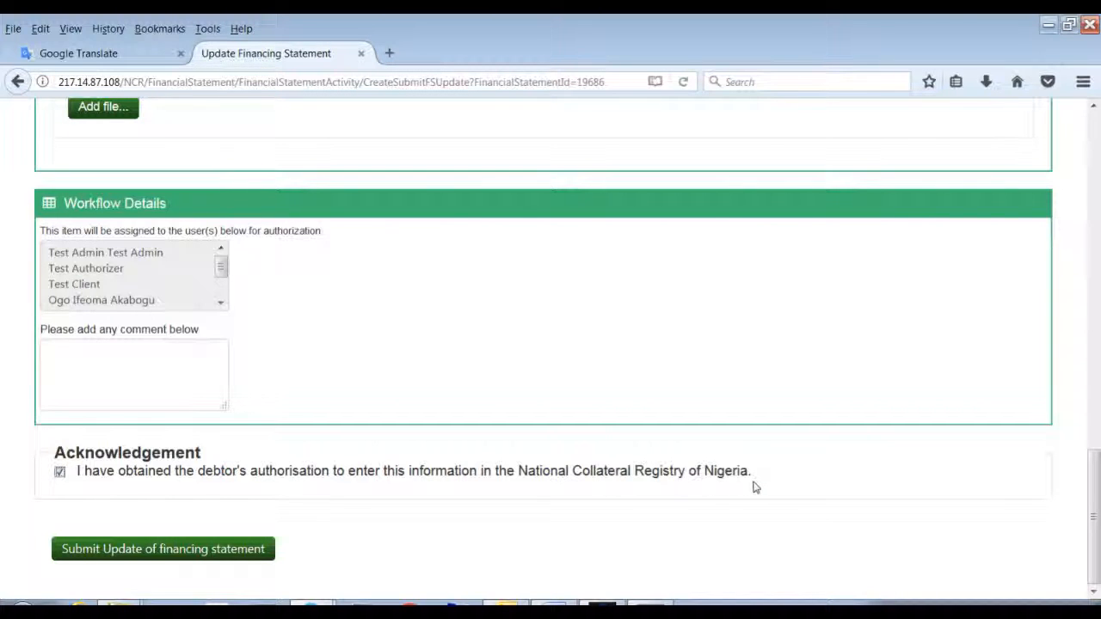
mouse_move(554, 506)
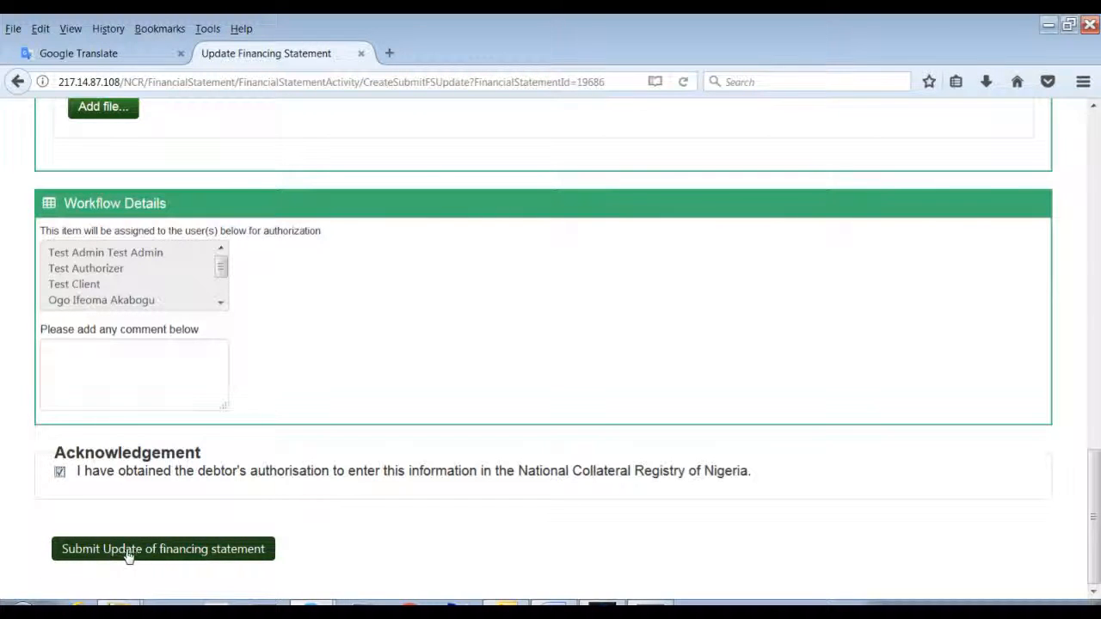
mouse_move(153, 553)
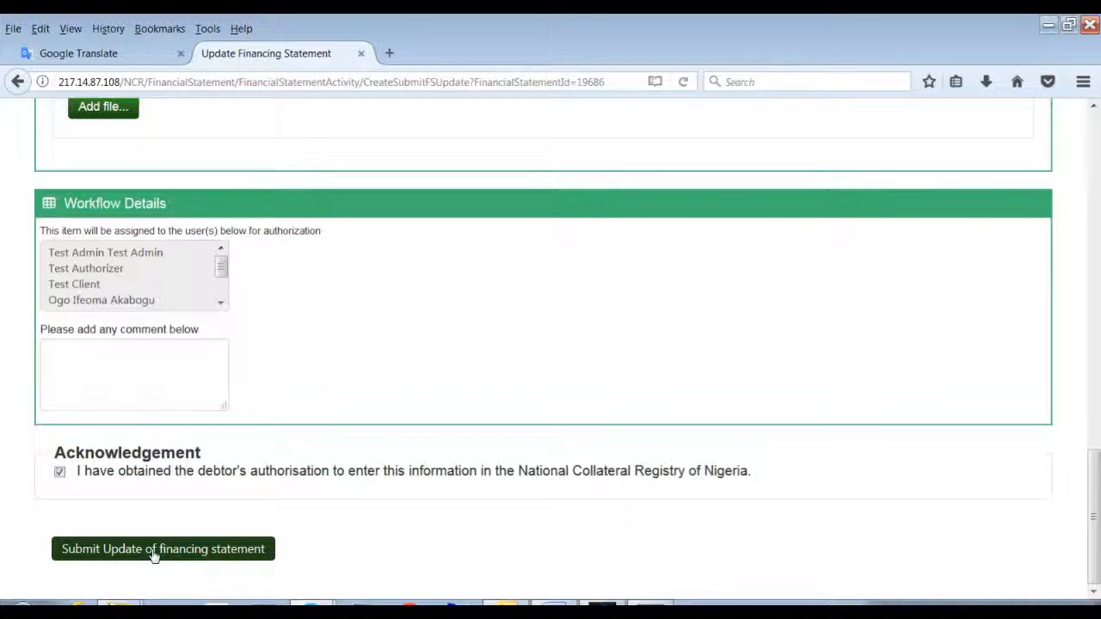
left_click(161, 548)
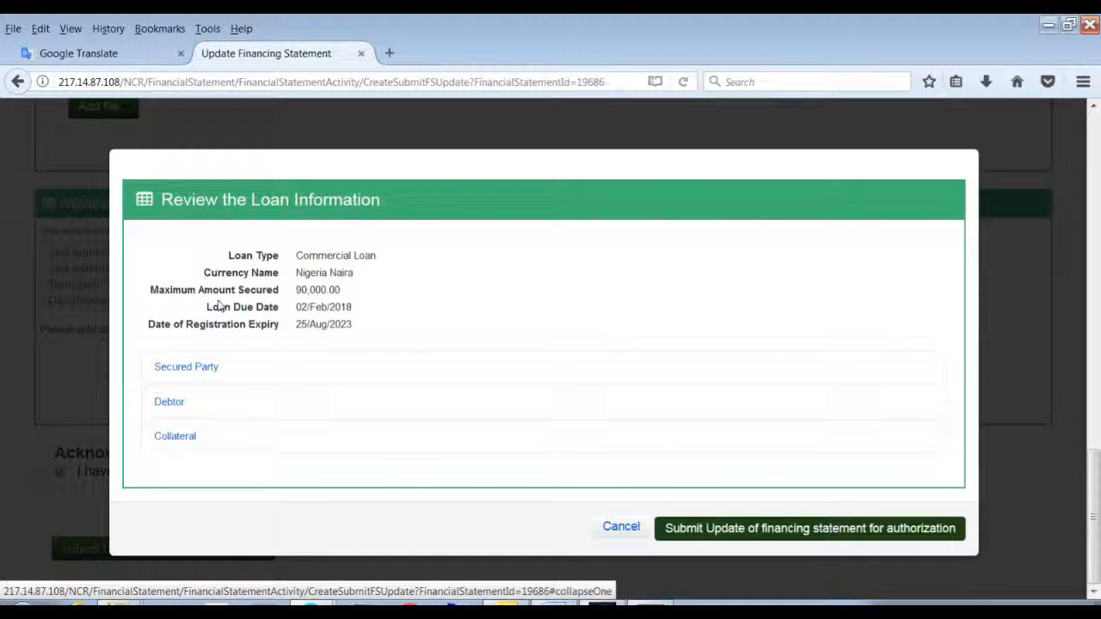
mouse_move(519, 489)
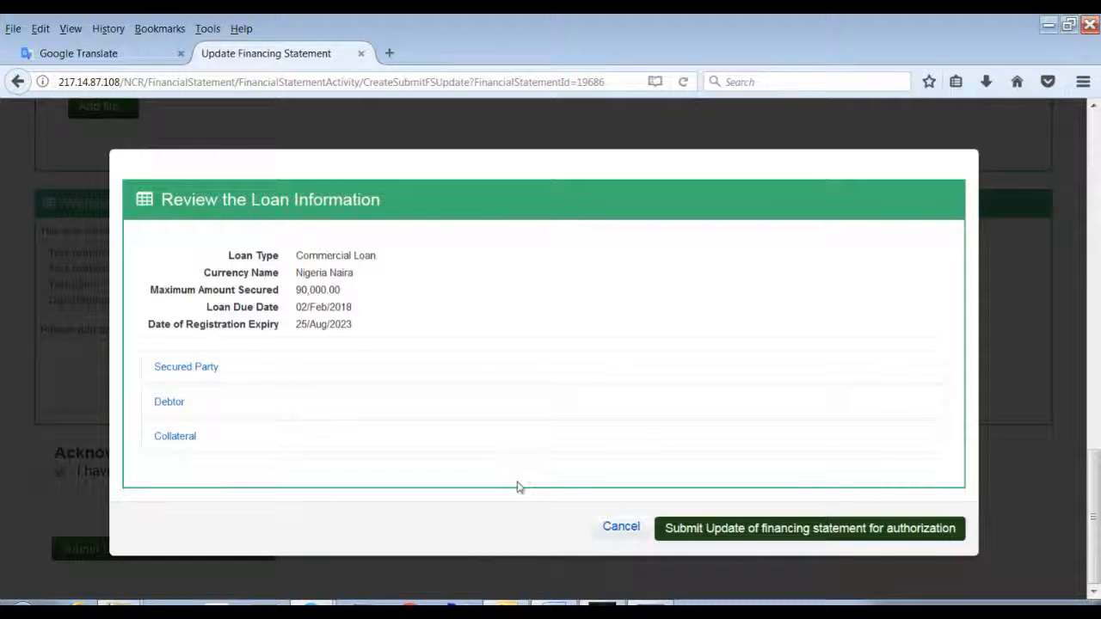
mouse_move(621, 528)
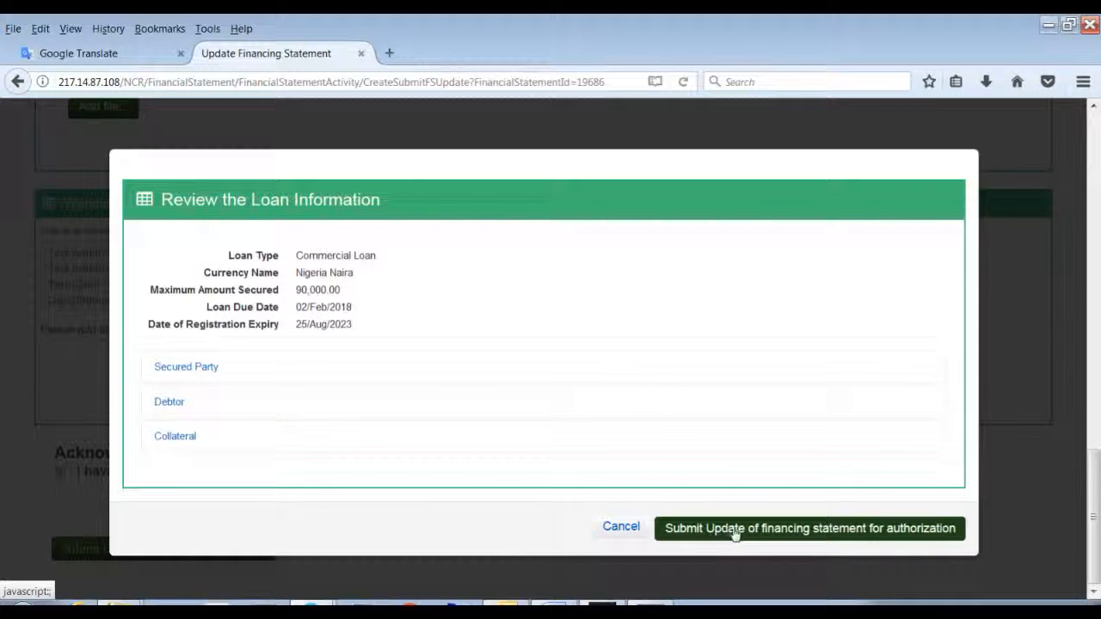
mouse_move(778, 537)
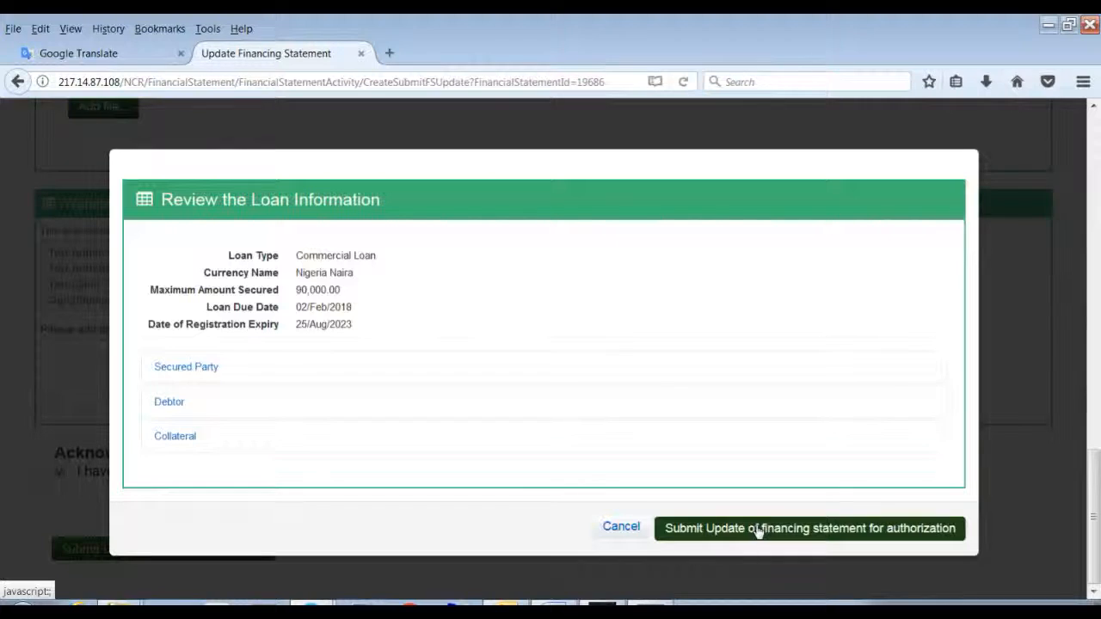
left_click(809, 528)
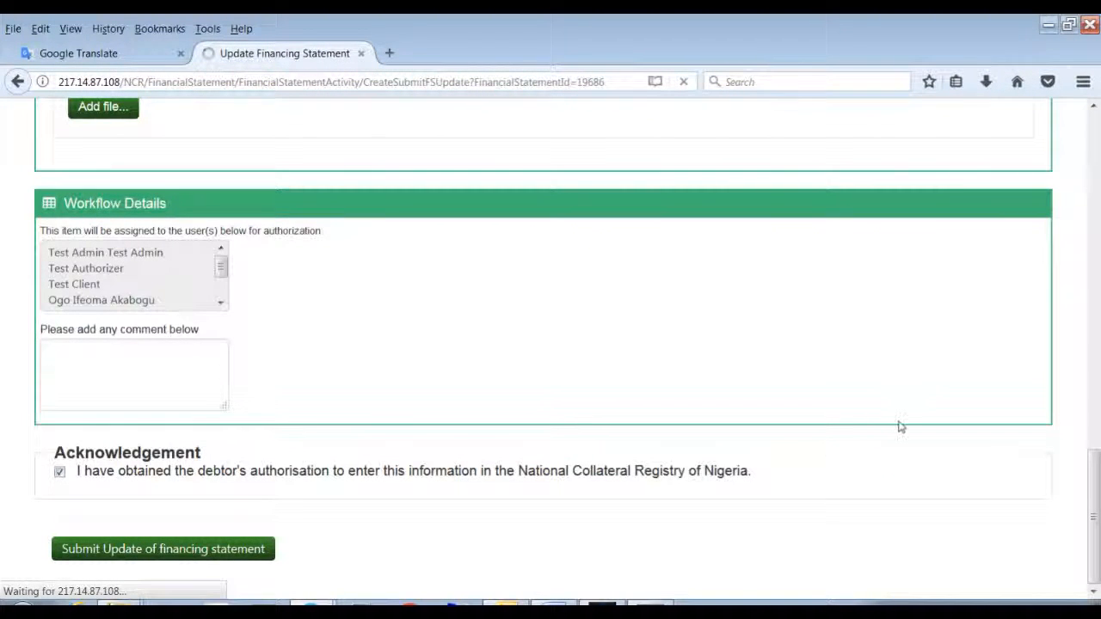
left_click(162, 548)
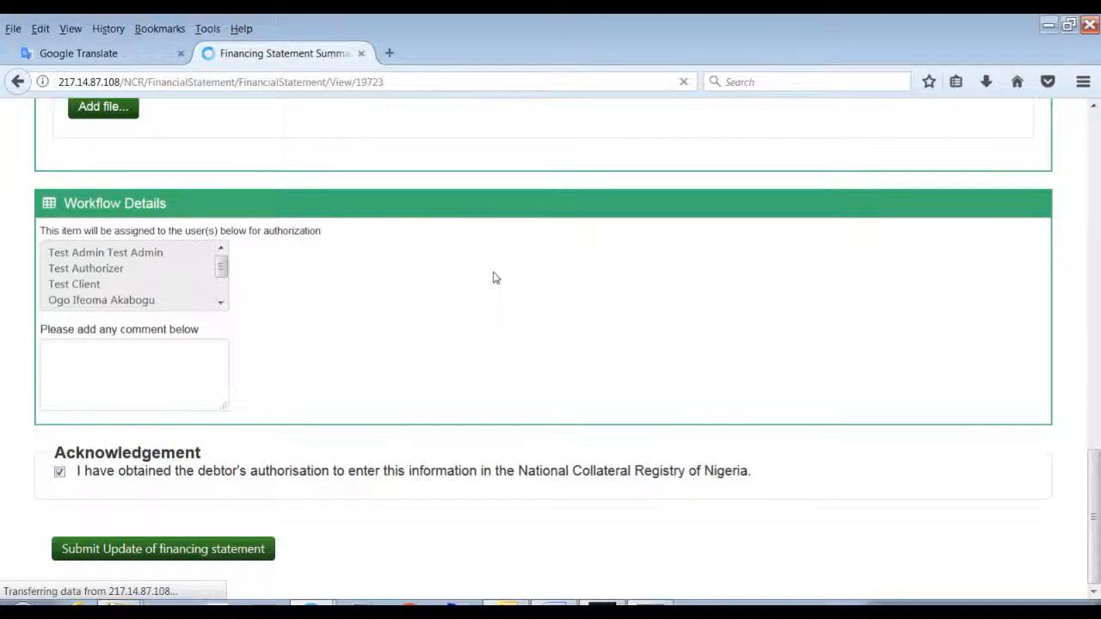
left_click(162, 548)
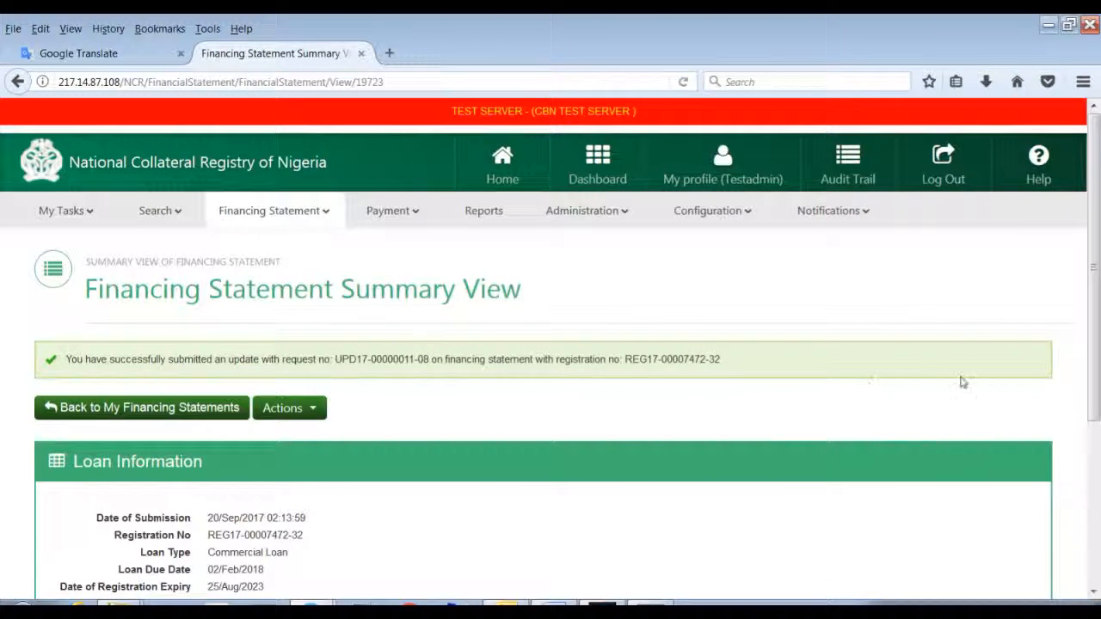
mouse_move(1029, 382)
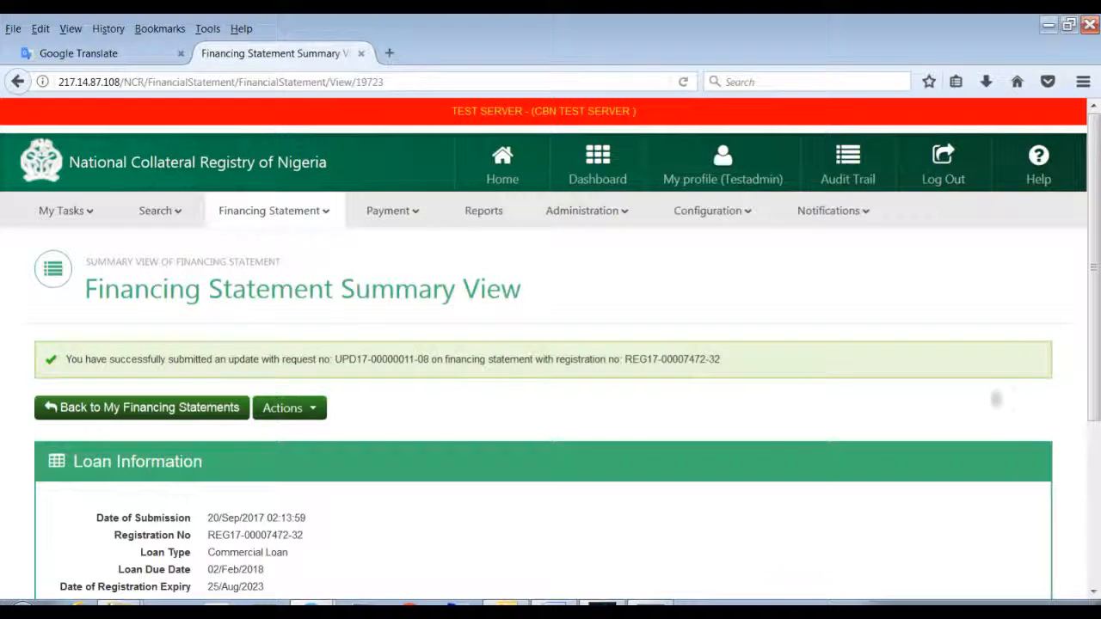
mouse_move(908, 418)
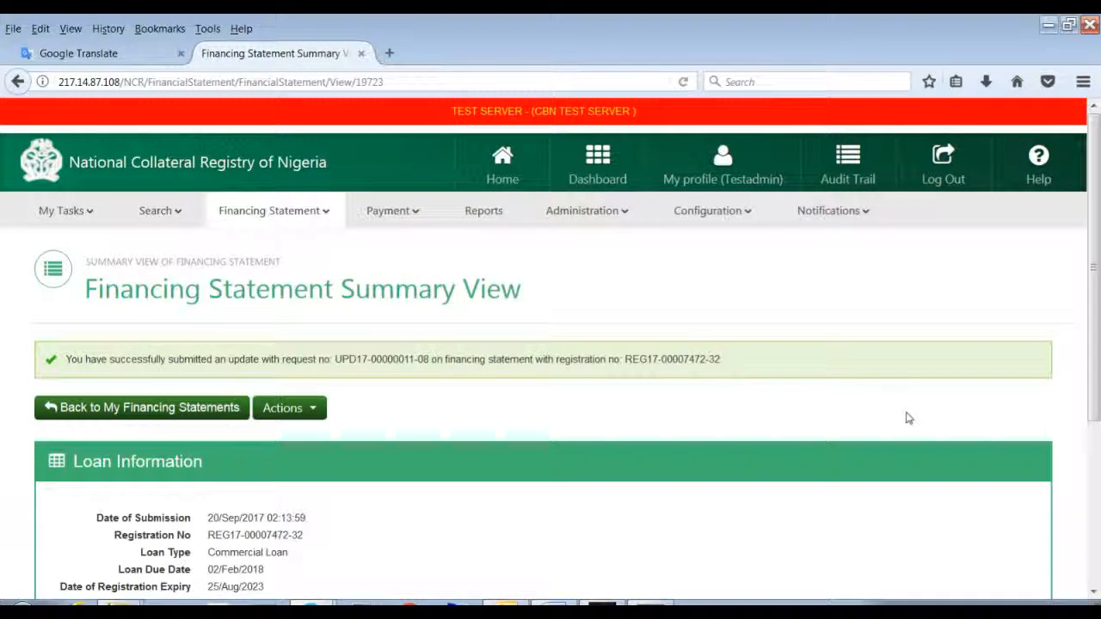